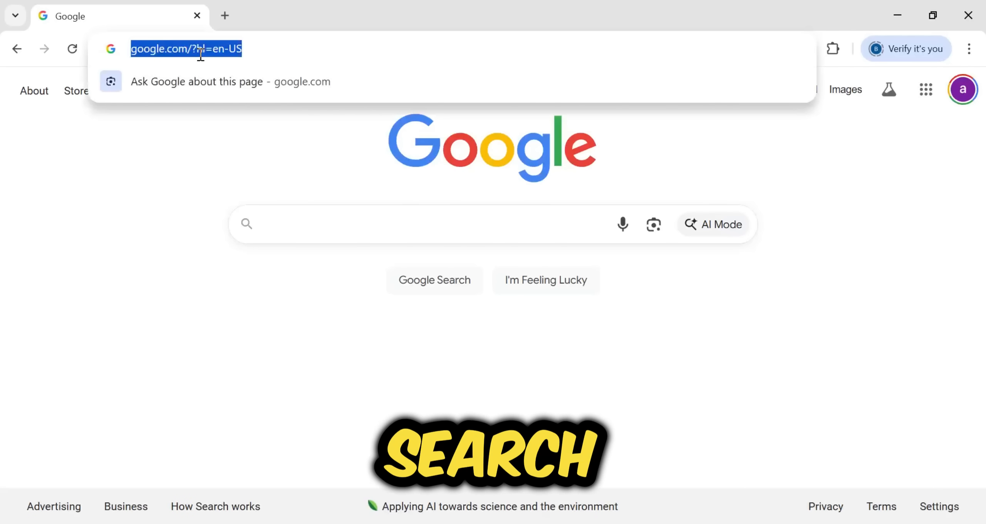
- Search Google for 'LM ARE' via the suggestion and open the LMArena website result
{"action": "type", "text": "LM ARE"}
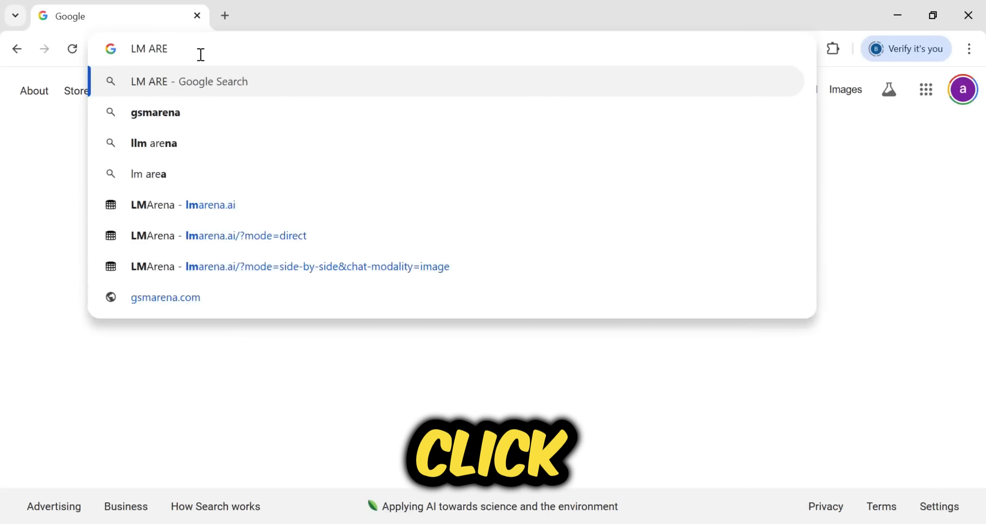
{"action": "left_click", "coordinate": [188, 81]}
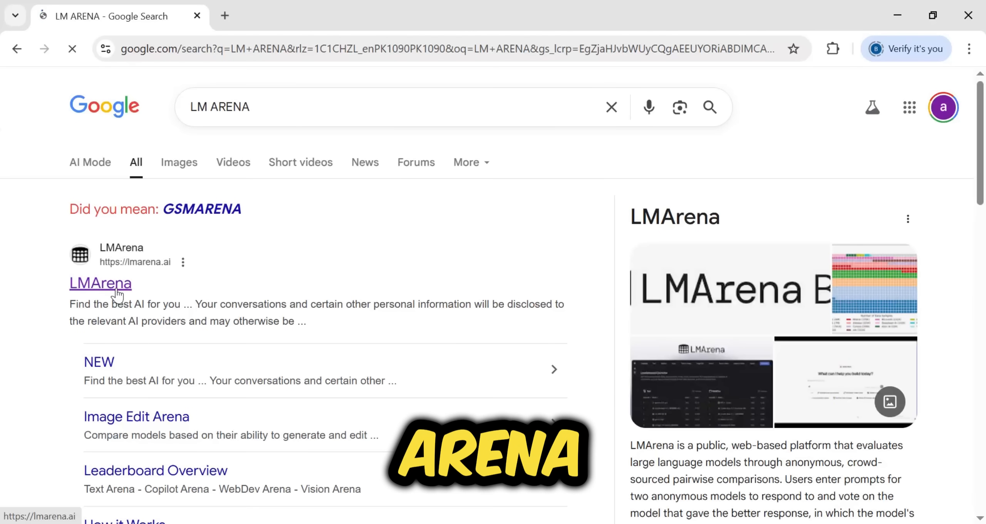
{"action": "left_click", "coordinate": [100, 283]}
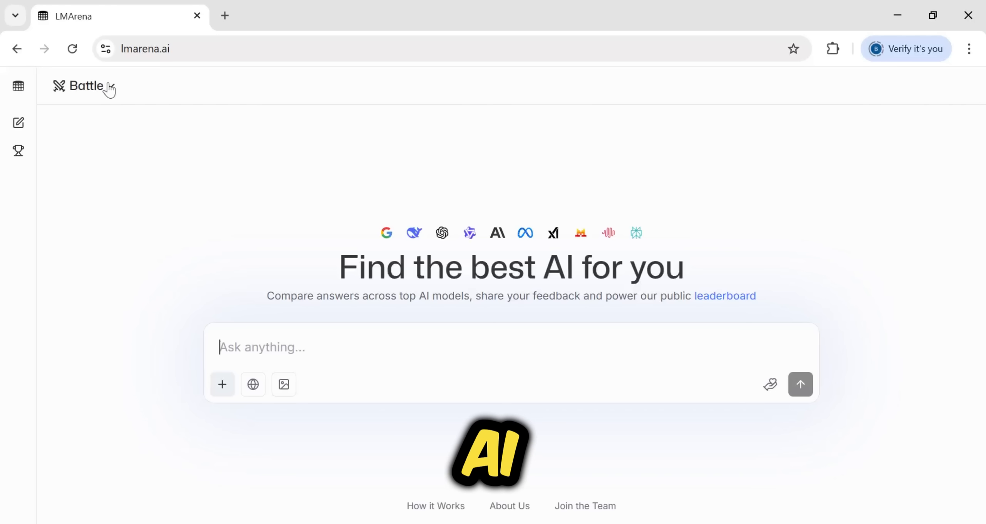
- Switch the chat mode from Battle to Side by Side, then to Direct Chat
{"action": "left_click", "coordinate": [84, 87]}
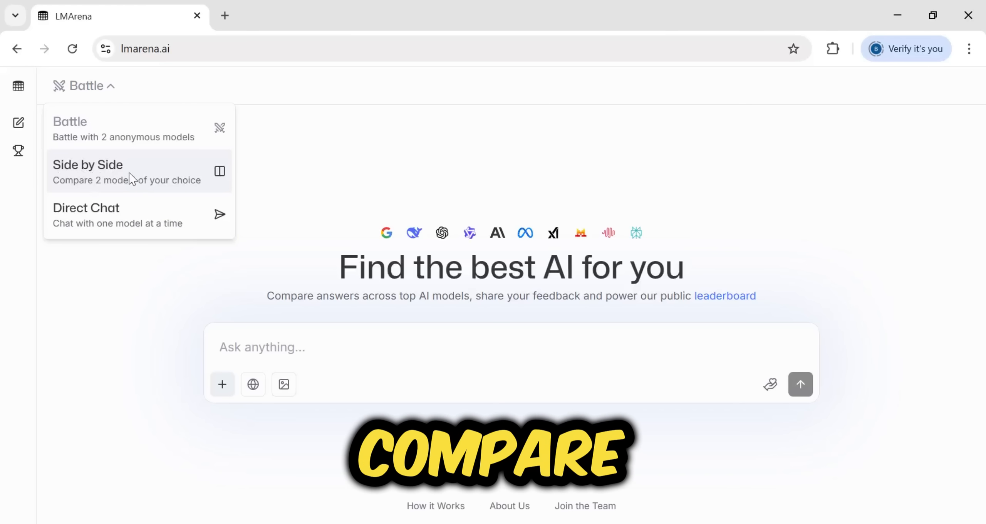
{"action": "left_click", "coordinate": [87, 172]}
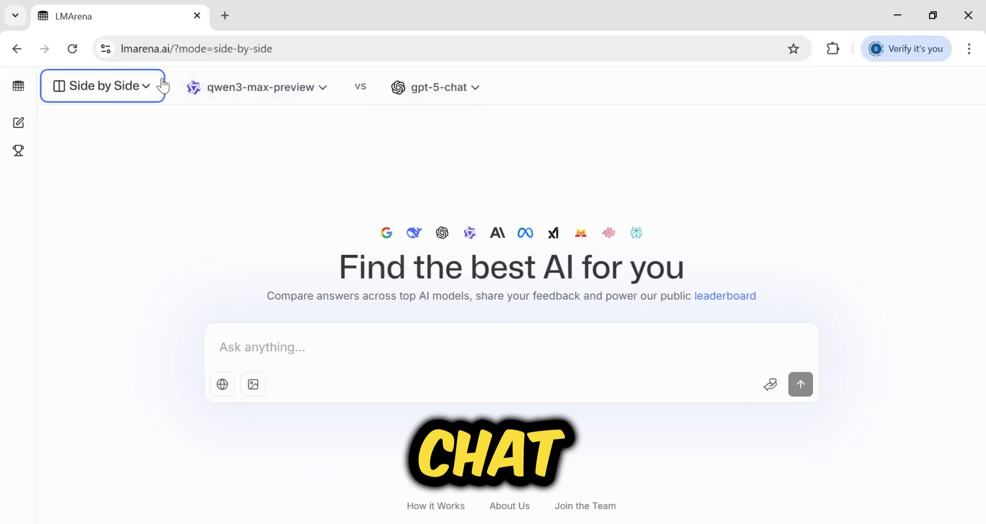
{"action": "left_click", "coordinate": [100, 86]}
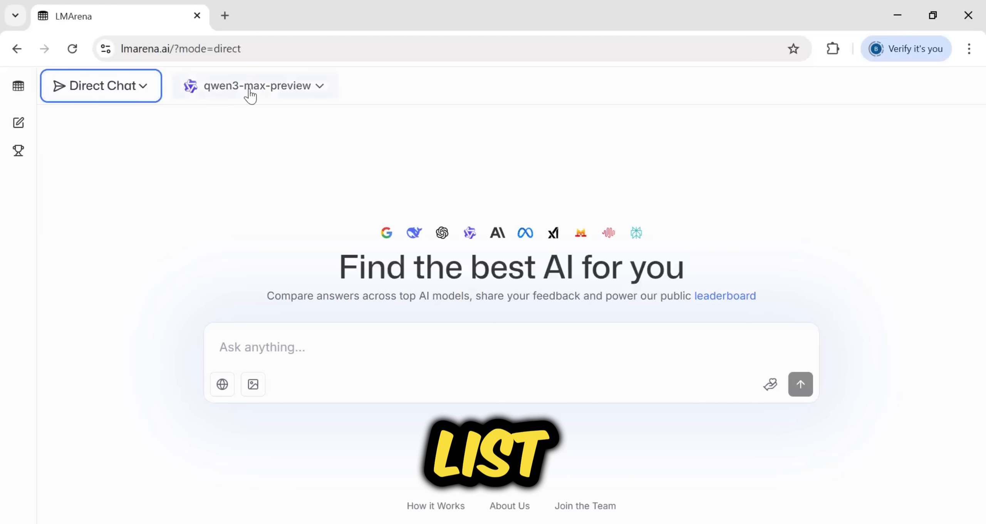
- Choose gpt-5-chat from the model list for the direct chat
{"action": "left_click", "coordinate": [254, 85]}
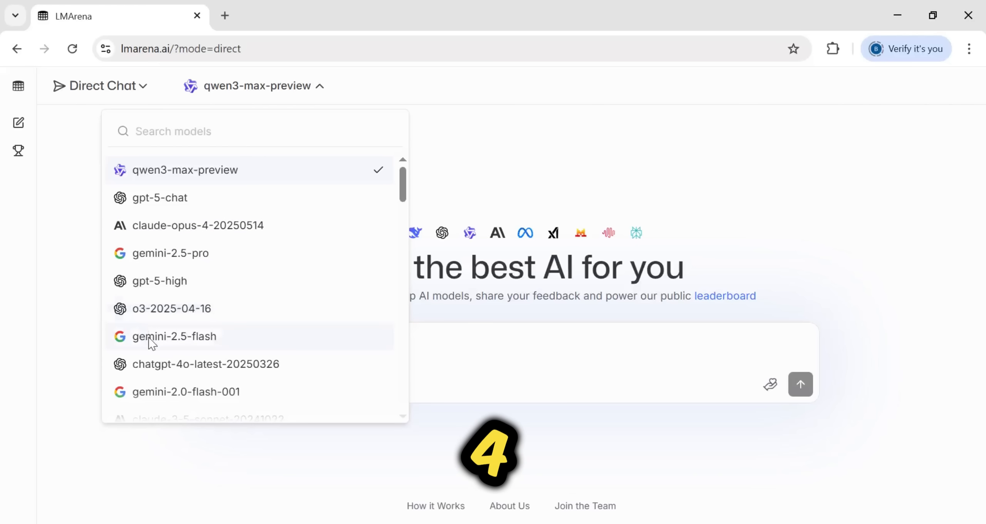
{"action": "scroll", "scroll_direction": "down", "scroll_amount": 3}
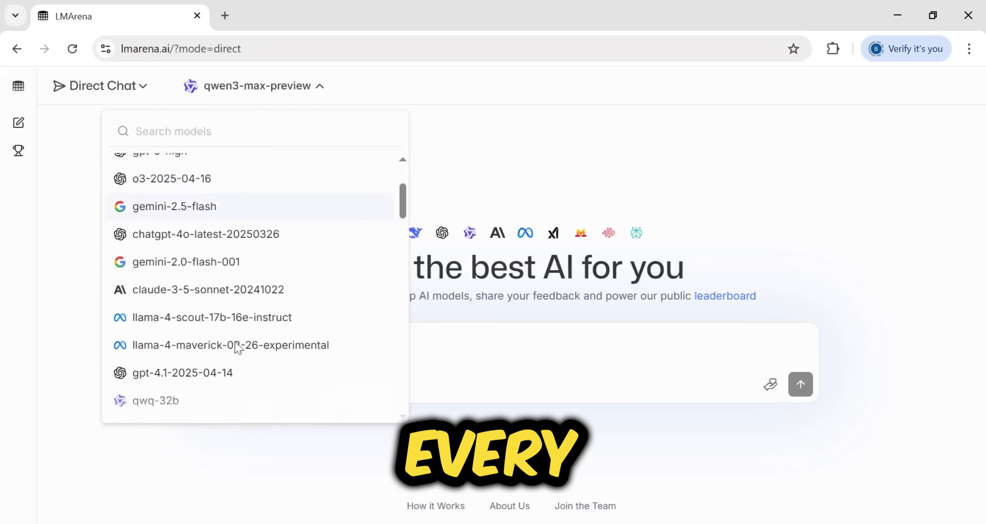
{"action": "scroll", "scroll_direction": "down", "scroll_amount": 3}
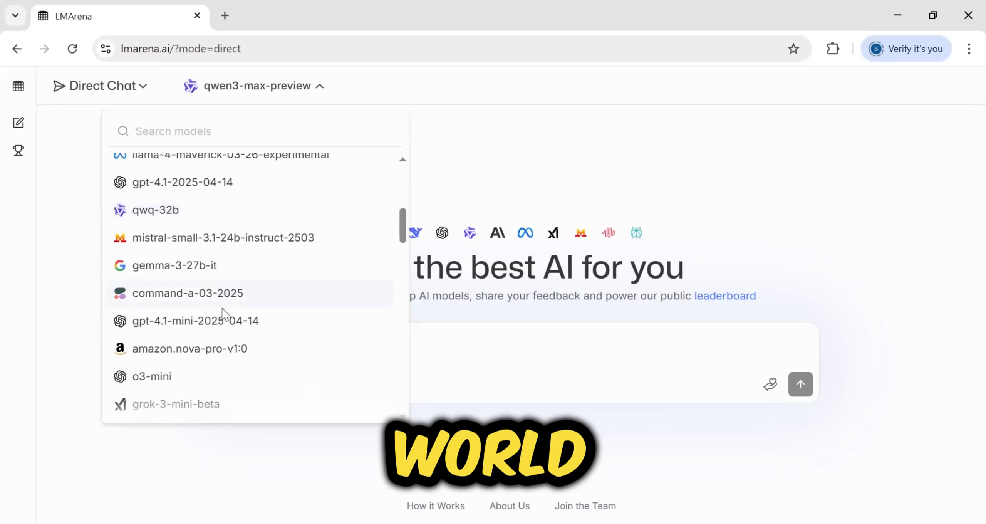
{"action": "scroll", "scroll_direction": "down", "scroll_amount": 3}
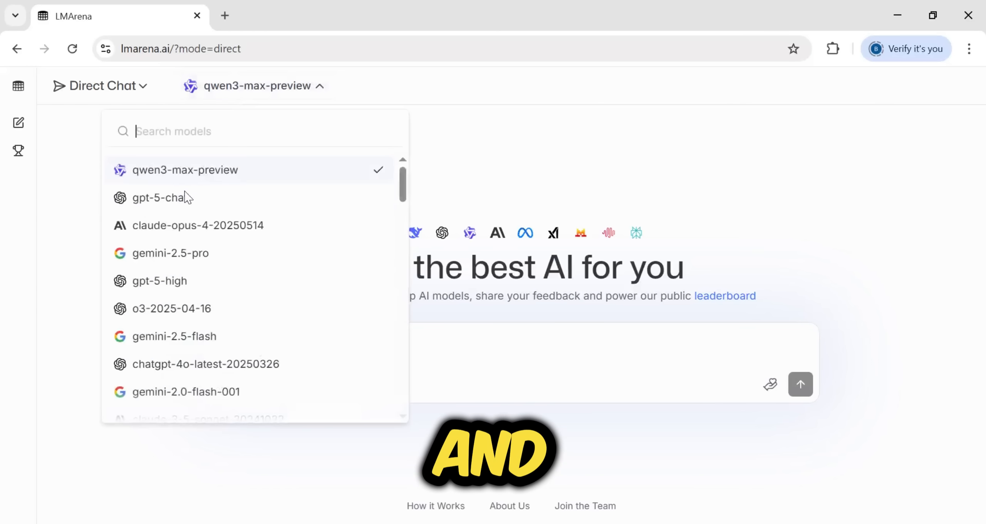
{"action": "left_click", "coordinate": [162, 197]}
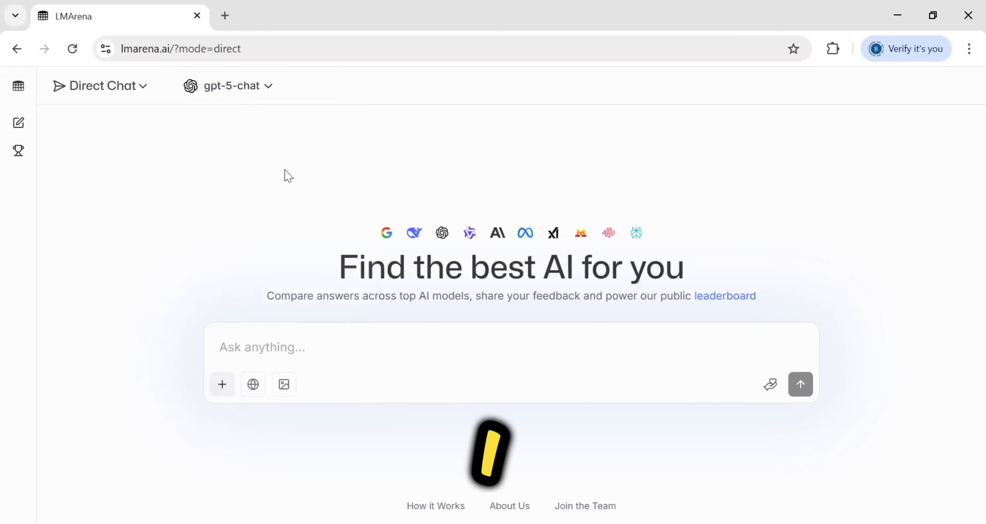
- Send gpt-5-chat the request for a single-file dark-mode To-Do List HTML app and review its code
{"action": "left_click", "coordinate": [300, 347]}
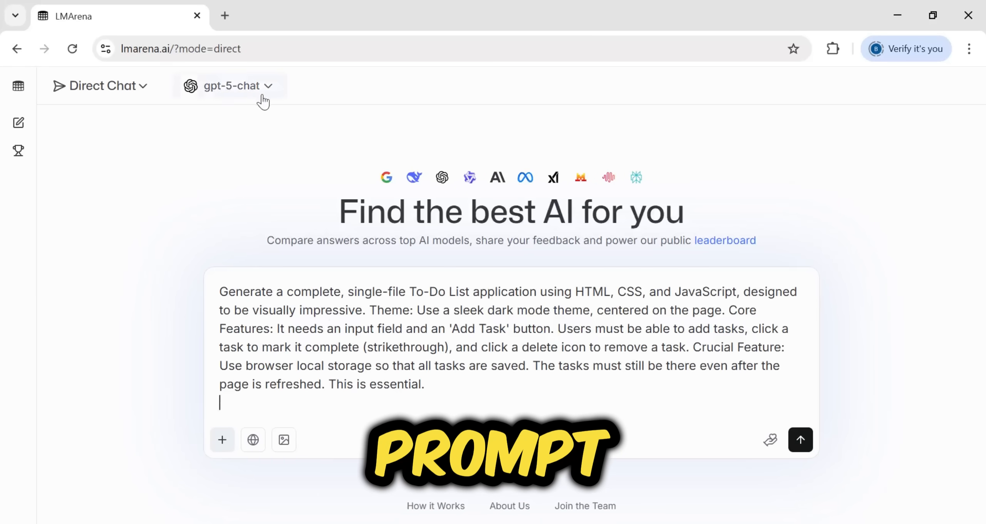
{"action": "left_click", "coordinate": [800, 440]}
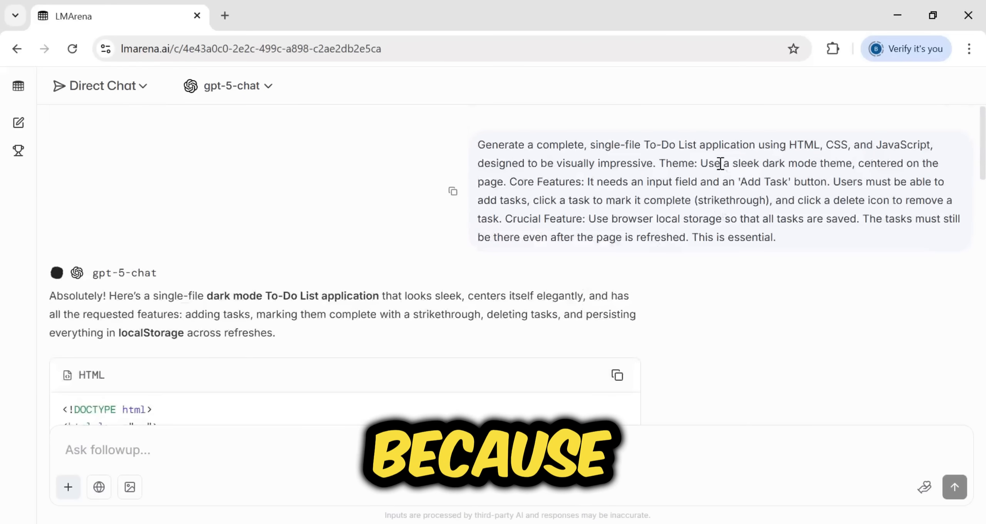
{"action": "scroll", "scroll_direction": "down", "scroll_amount": 3}
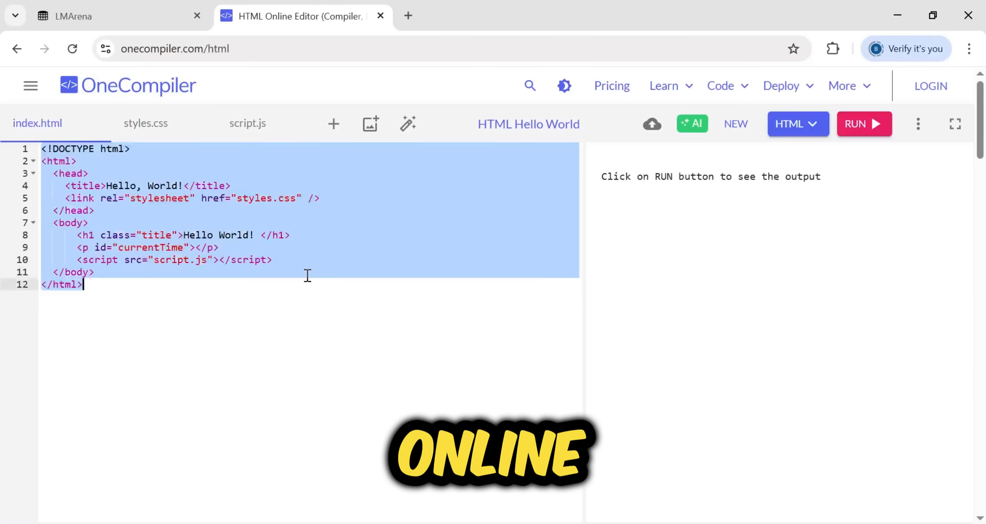
- Run the generated To-Do app, add the task 'Have to make a new video', then delete it
{"action": "left_click", "coordinate": [864, 123]}
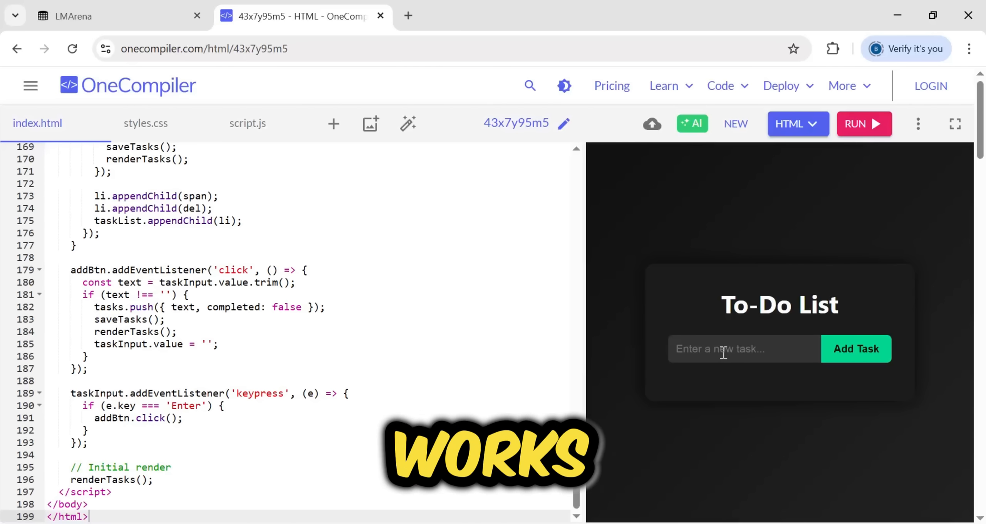
{"action": "type", "text": "Have to"}
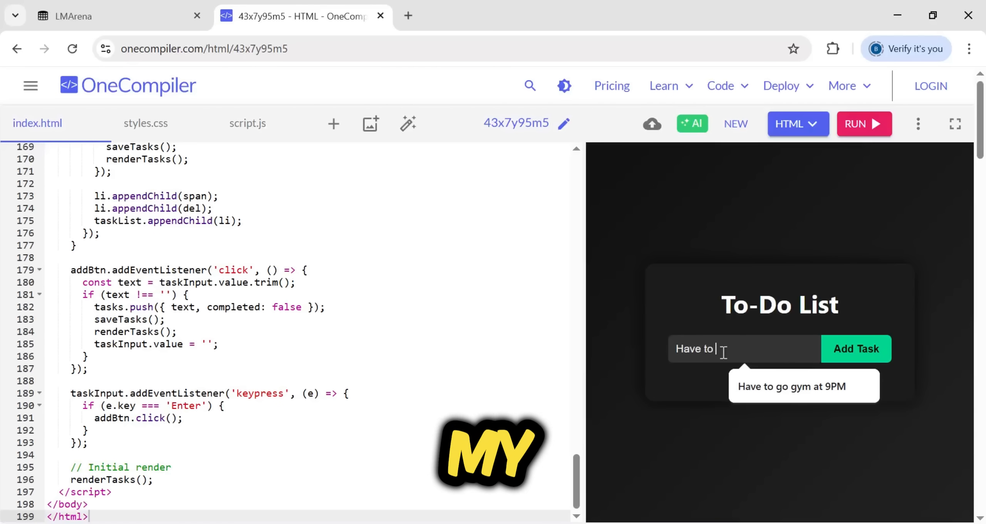
{"action": "type", "text": "make a"}
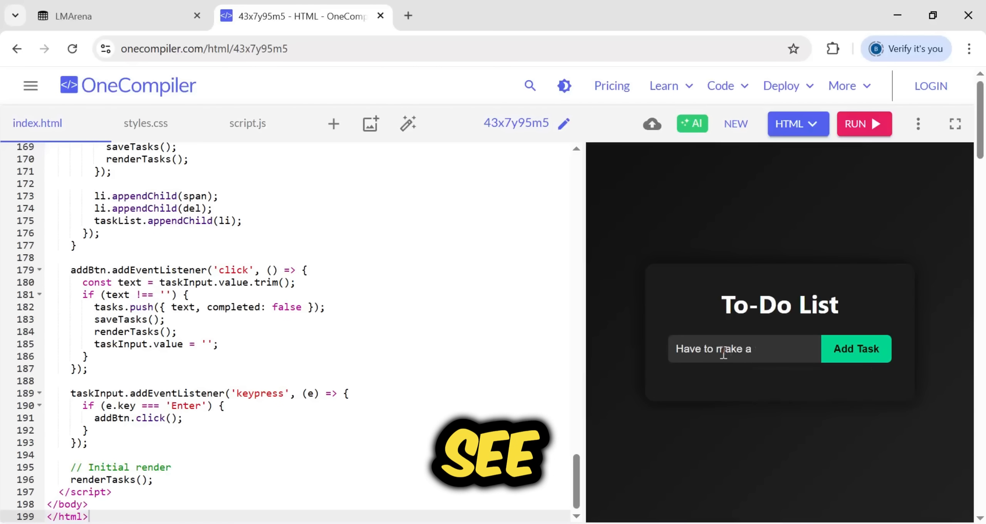
{"action": "type", "text": "new video"}
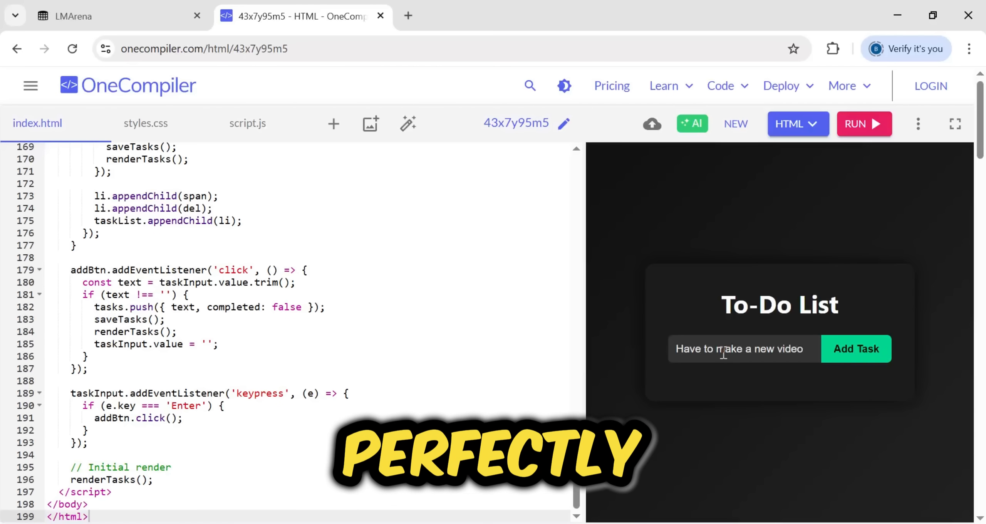
{"action": "left_click", "coordinate": [856, 348]}
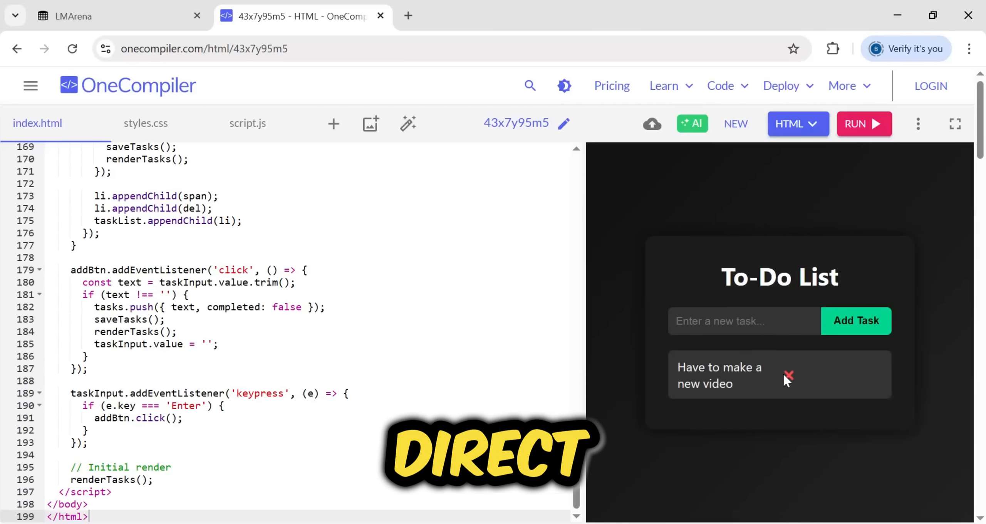
{"action": "left_click", "coordinate": [117, 16]}
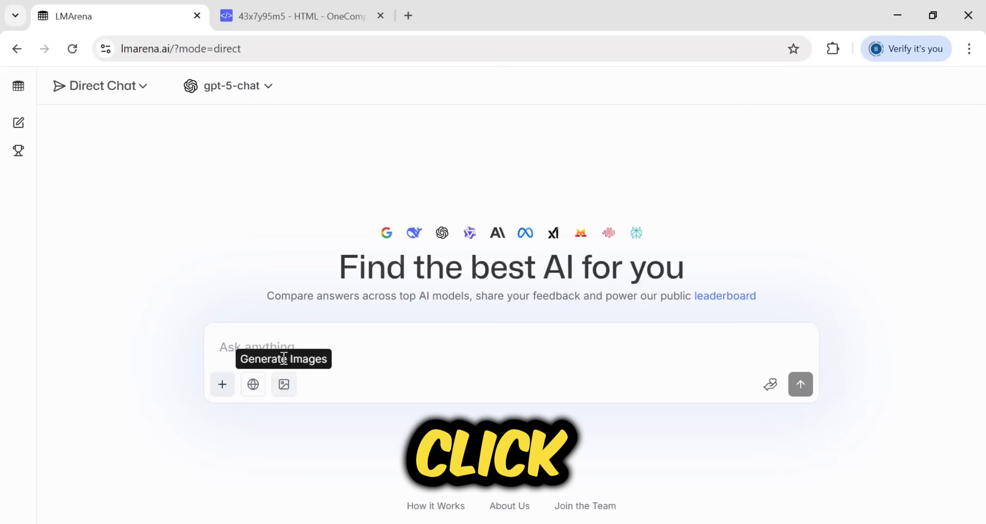
- Switch to Generate Images and browse the image model list for a side-by-side pairing
{"action": "left_click", "coordinate": [283, 385]}
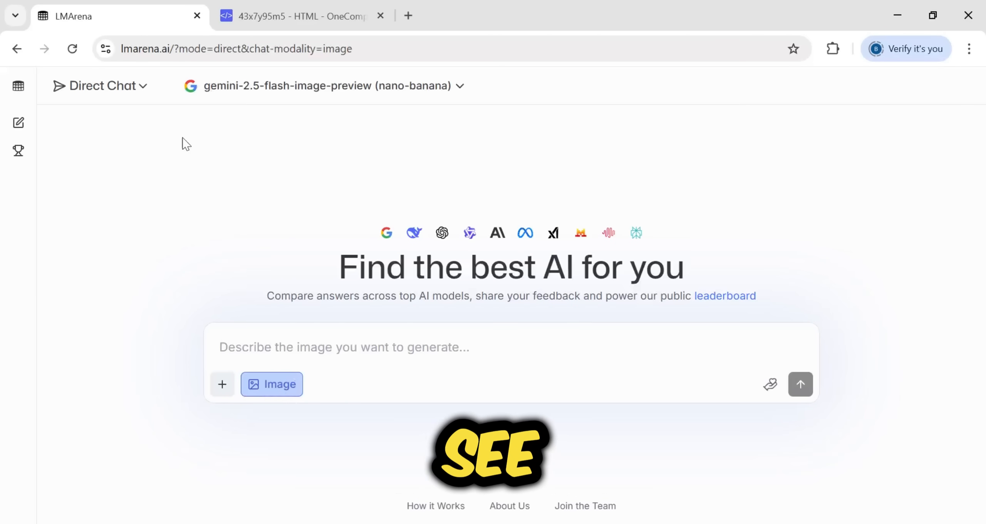
{"action": "left_click", "coordinate": [323, 86]}
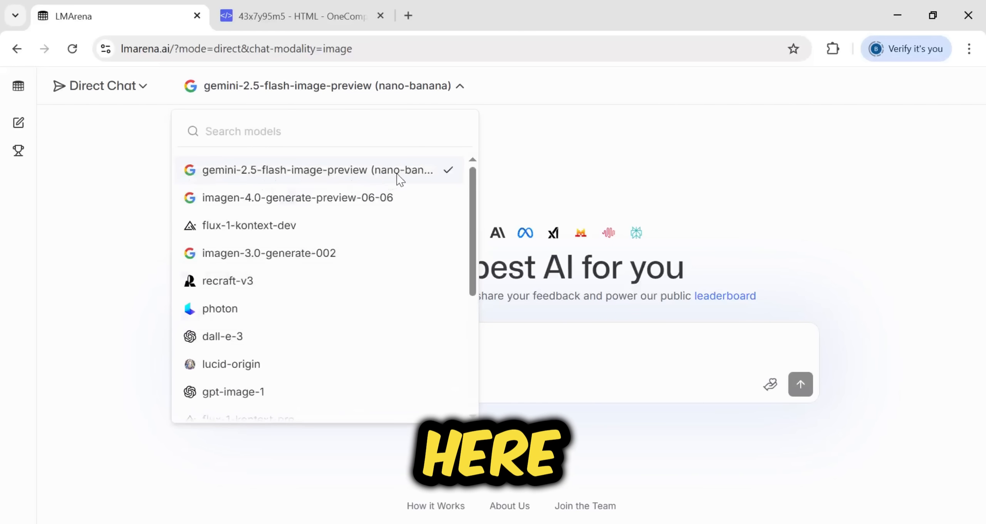
{"action": "left_click", "coordinate": [326, 85]}
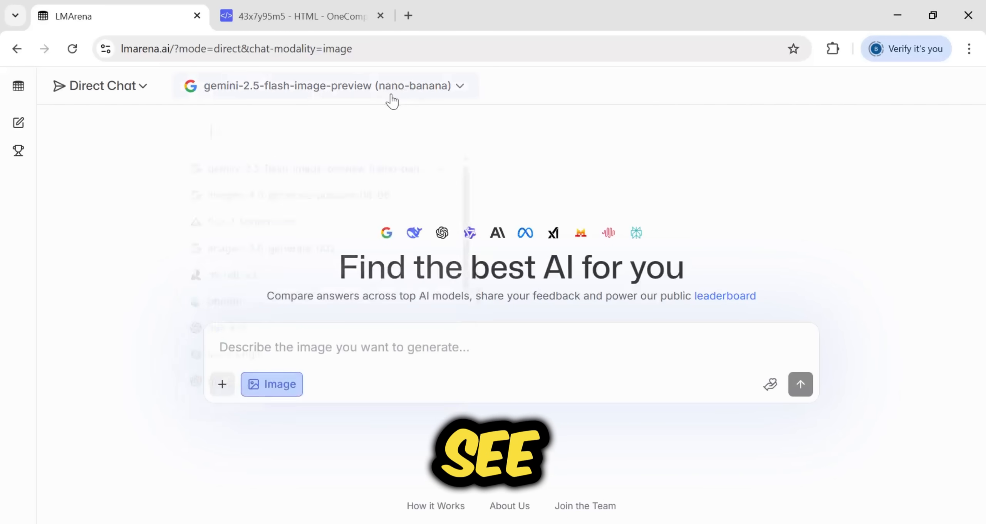
{"action": "left_click", "coordinate": [323, 85]}
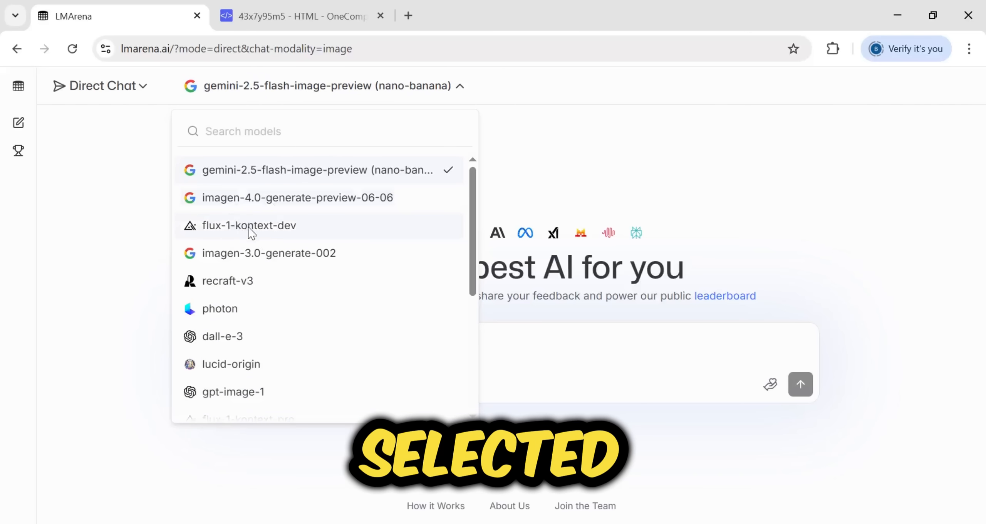
{"action": "scroll", "scroll_direction": "down", "scroll_amount": 3}
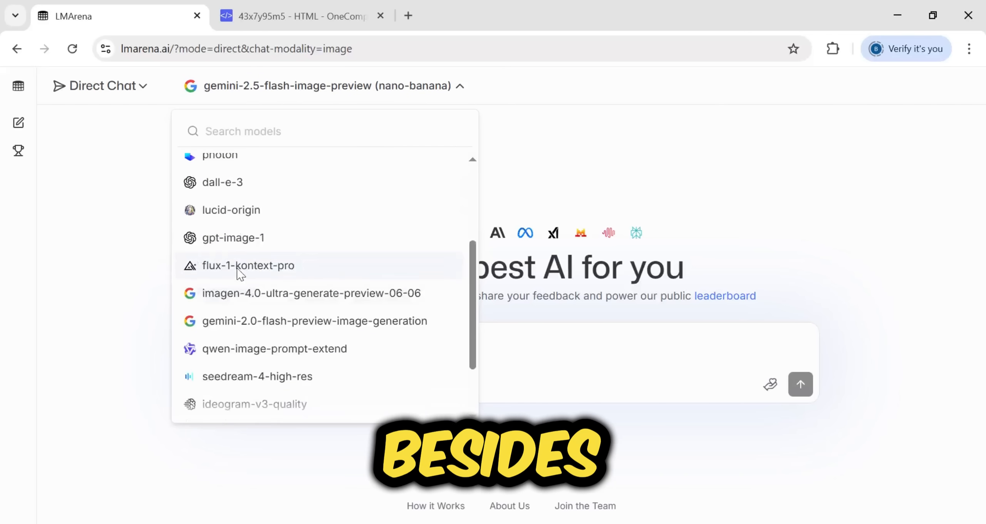
{"action": "scroll", "scroll_direction": "down", "scroll_amount": 3}
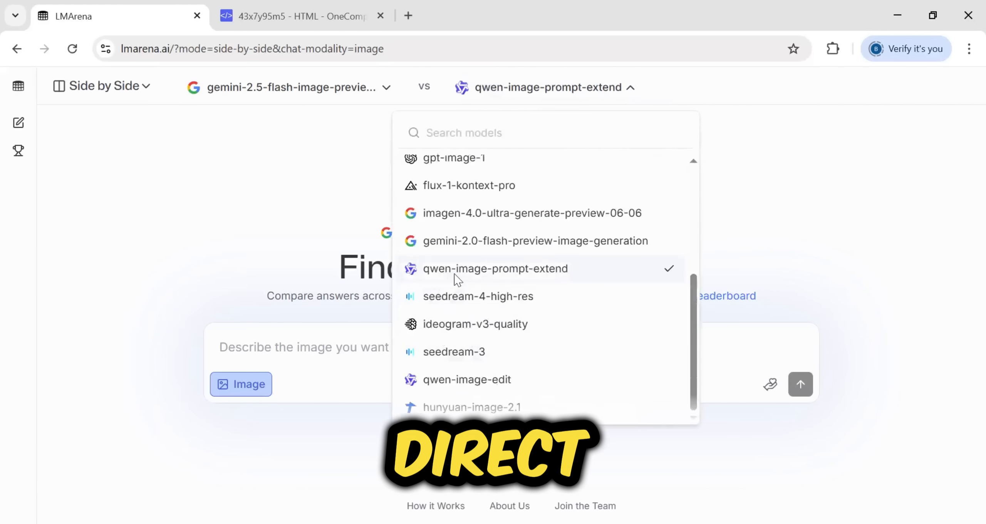
{"action": "mouse_move", "coordinate": [473, 340]}
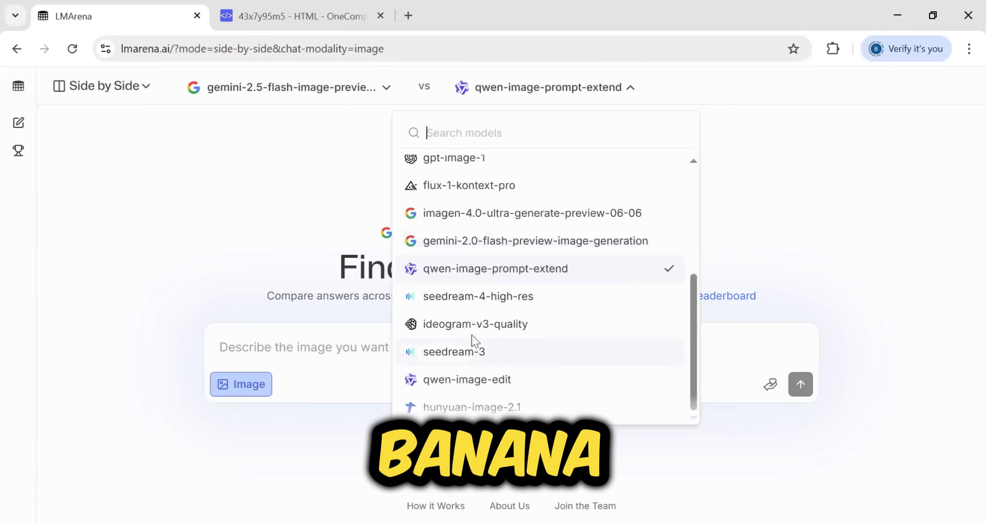
- Pick seedream-4-high-res as second model, submit the abandoned-factory prompt and agree to the terms
{"action": "left_click", "coordinate": [477, 296]}
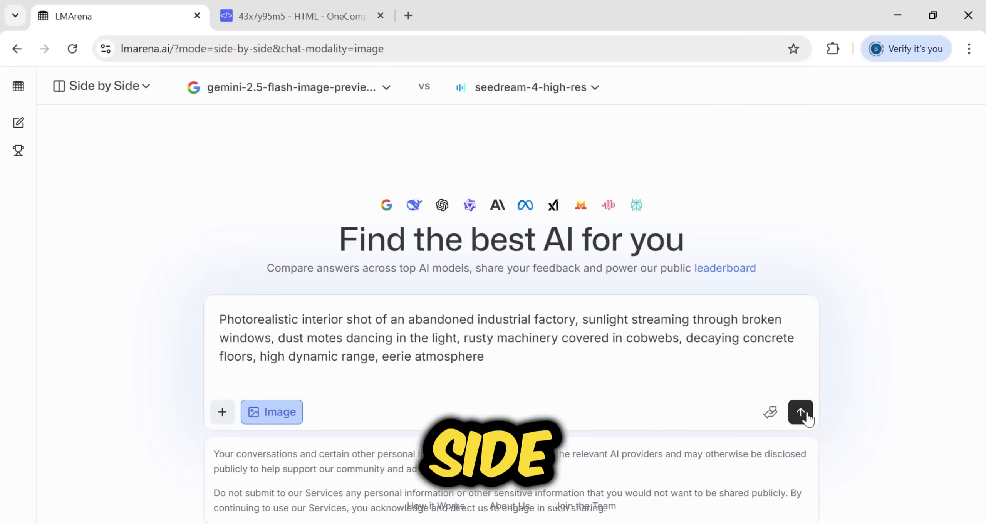
{"action": "left_click", "coordinate": [800, 412]}
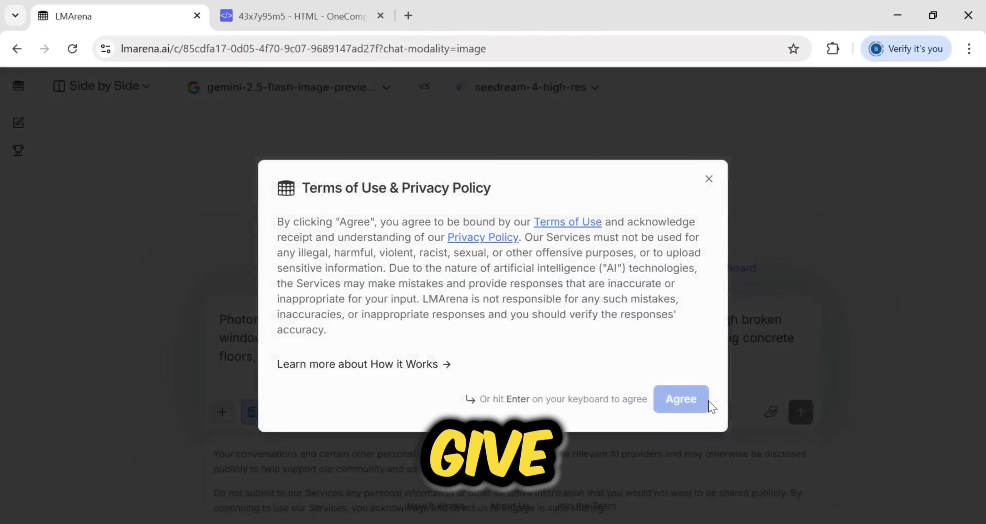
{"action": "left_click", "coordinate": [680, 400]}
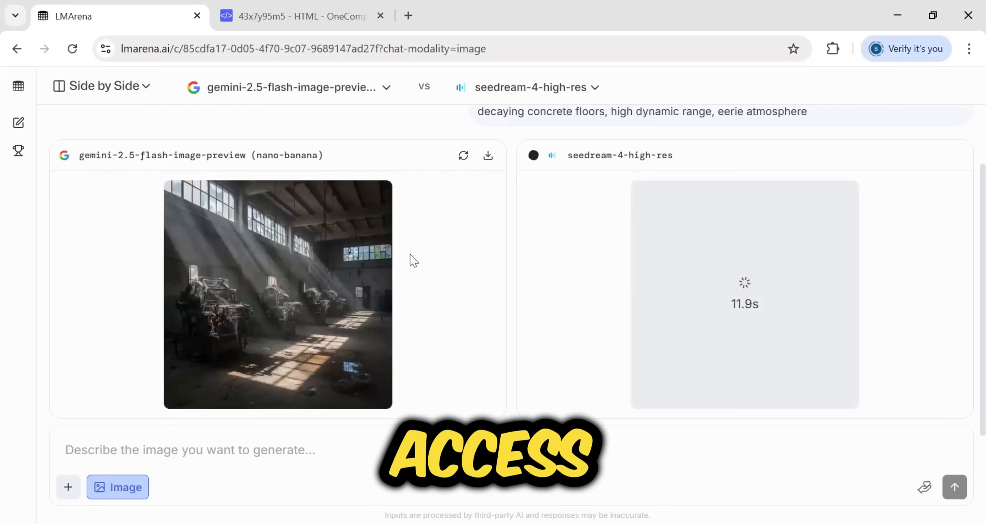
- Review both factory images and vote 'Left is Better' for the Gemini nano-banana result
{"action": "left_click", "coordinate": [278, 294]}
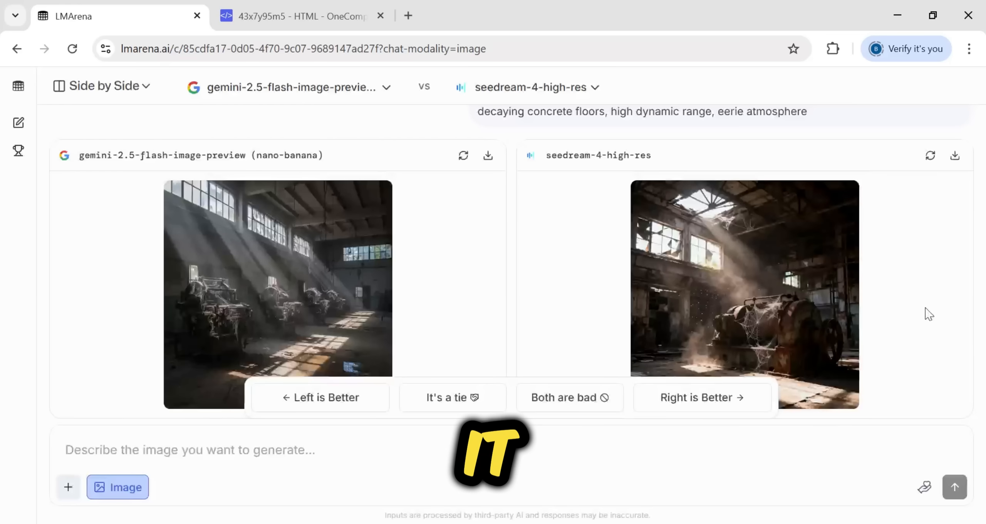
{"action": "left_click", "coordinate": [746, 293]}
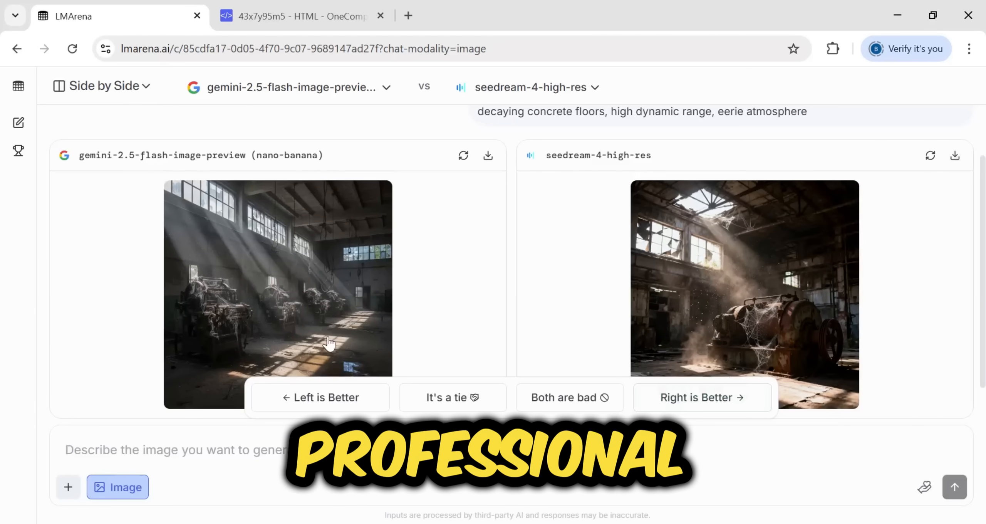
{"action": "left_click", "coordinate": [277, 293]}
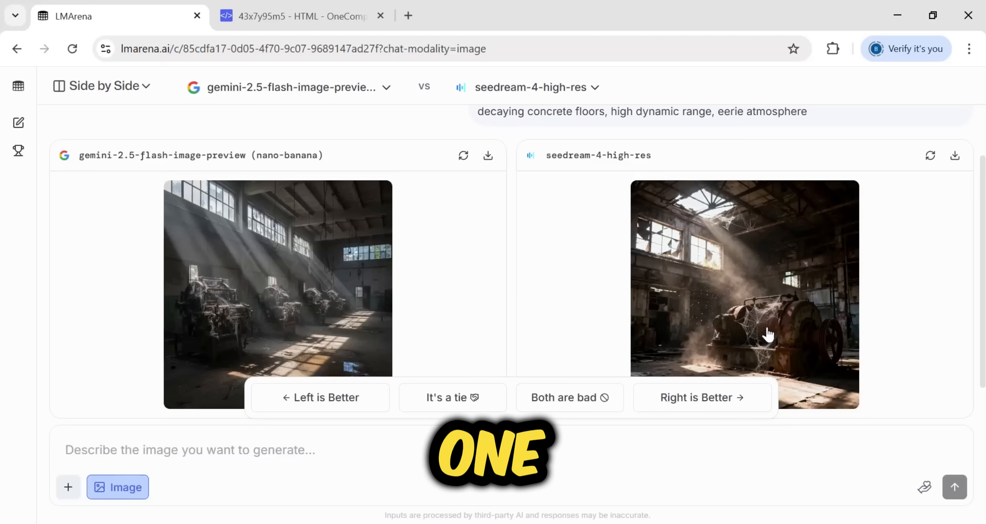
{"action": "left_click", "coordinate": [319, 397]}
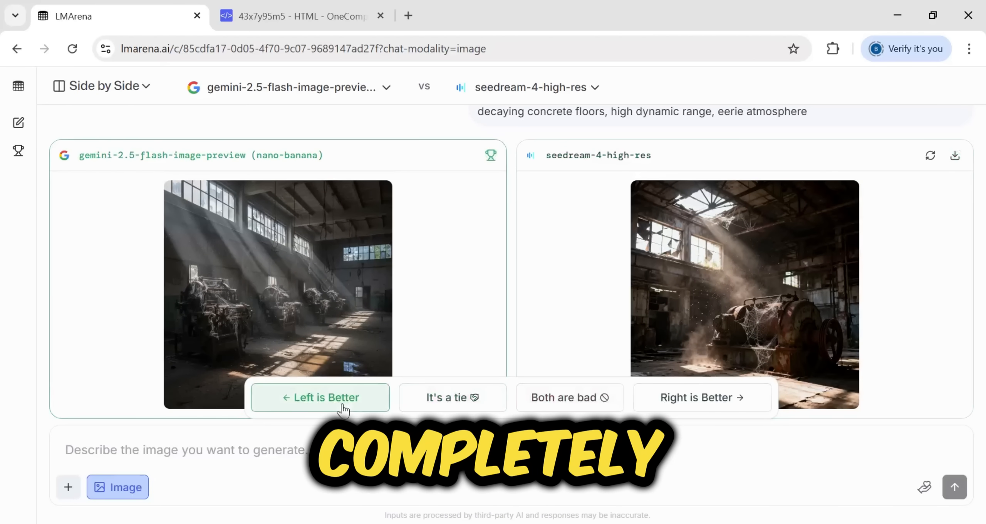
{"action": "left_click", "coordinate": [320, 397]}
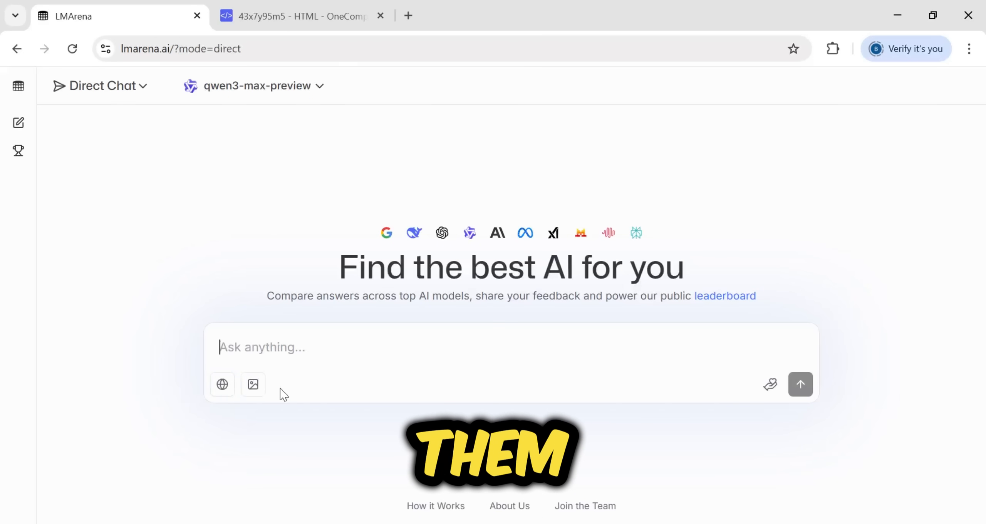
- Upload the cat photo in image mode and send 'add an kitten in the image'
{"action": "left_click", "coordinate": [252, 385]}
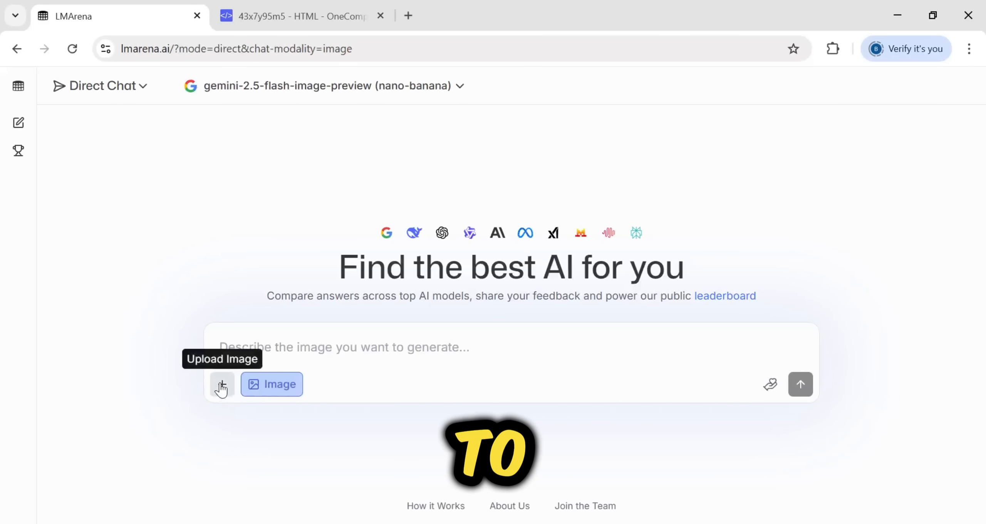
{"action": "left_click", "coordinate": [221, 384]}
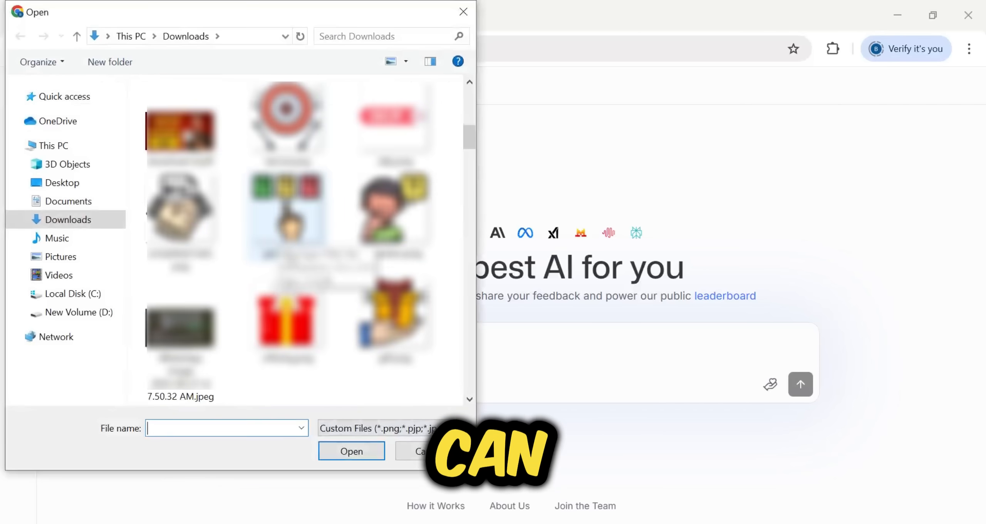
{"action": "scroll", "scroll_direction": "down", "scroll_amount": 3}
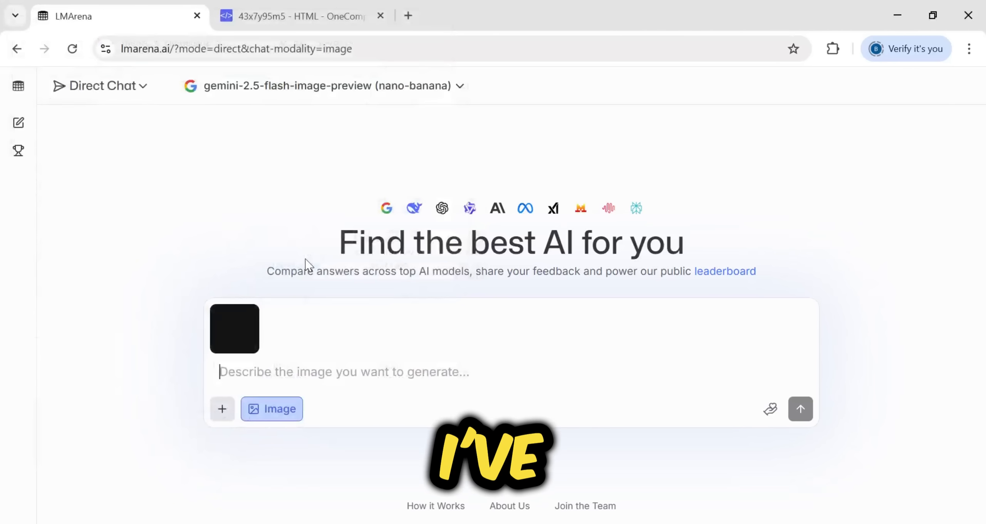
{"action": "type", "text": "a"}
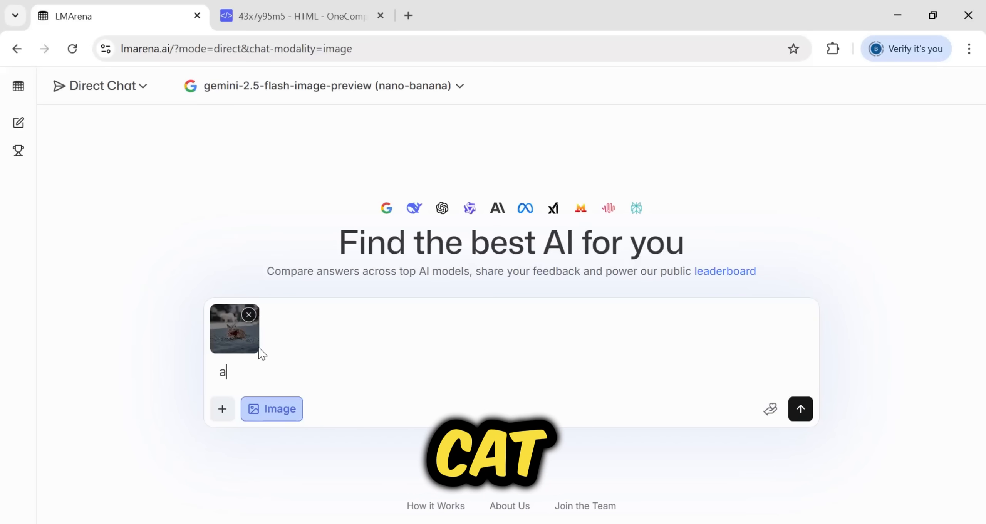
{"action": "type", "text": "dd an kitten in the image"}
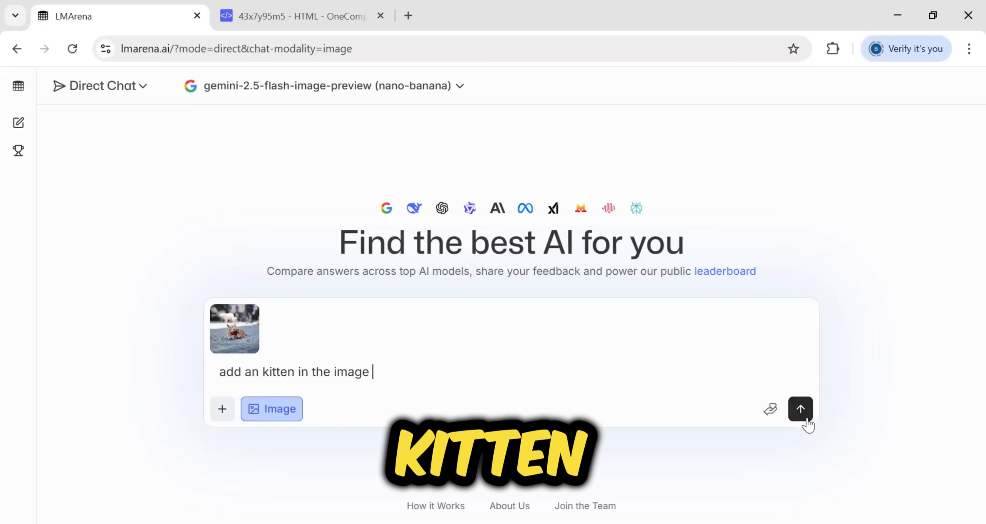
{"action": "left_click", "coordinate": [801, 409]}
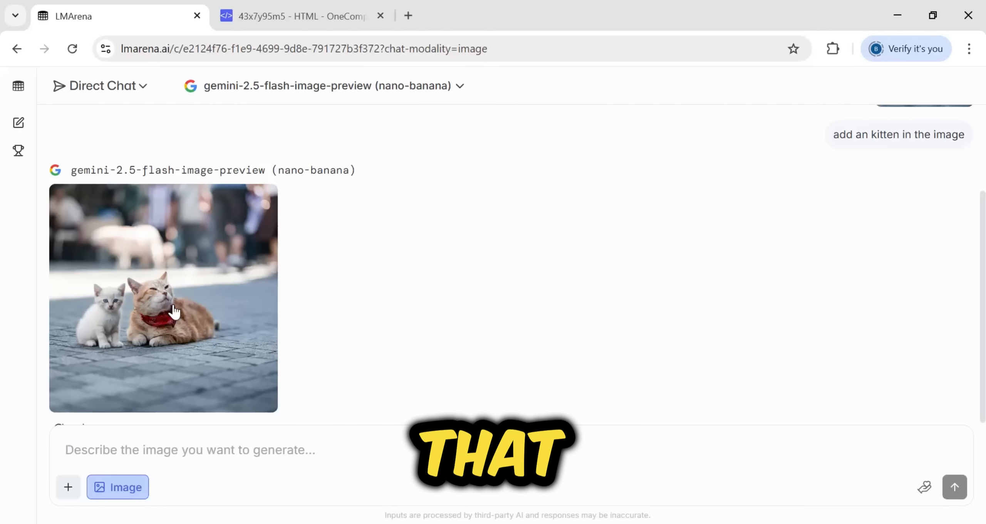
- Review the edited kitten image and begin a follow-up edit request 'Change the we'
{"action": "scroll", "scroll_direction": "down", "scroll_amount": 3}
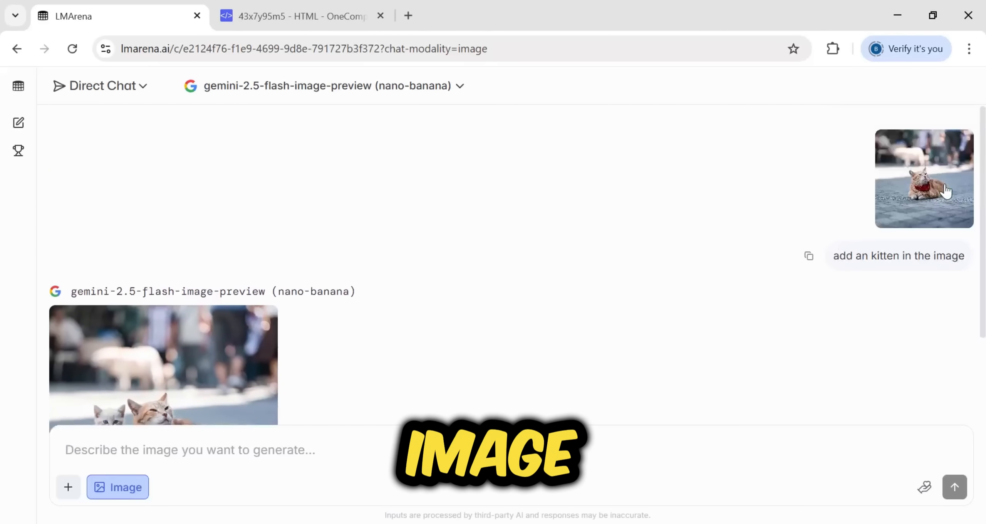
{"action": "scroll", "scroll_direction": "down", "scroll_amount": 3}
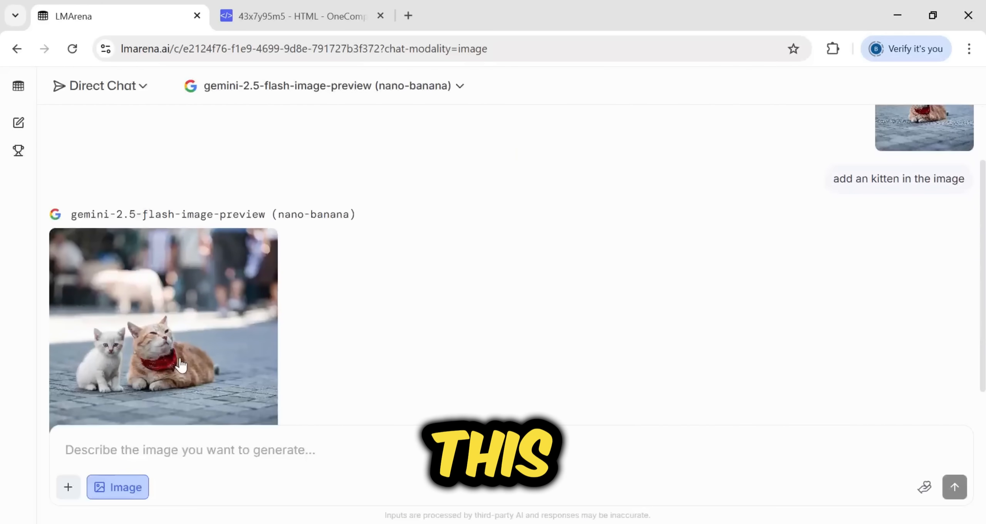
{"action": "left_click", "coordinate": [163, 327]}
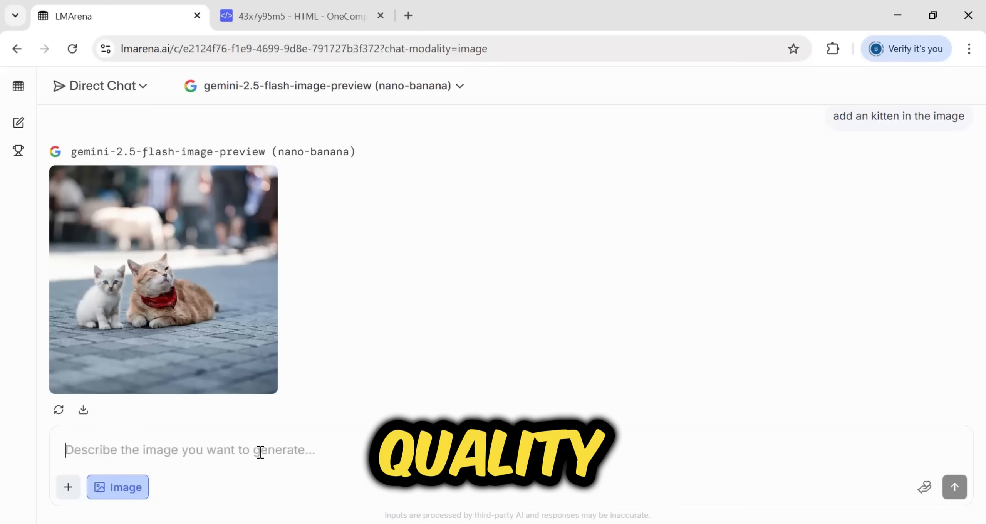
{"action": "type", "text": "Change the we"}
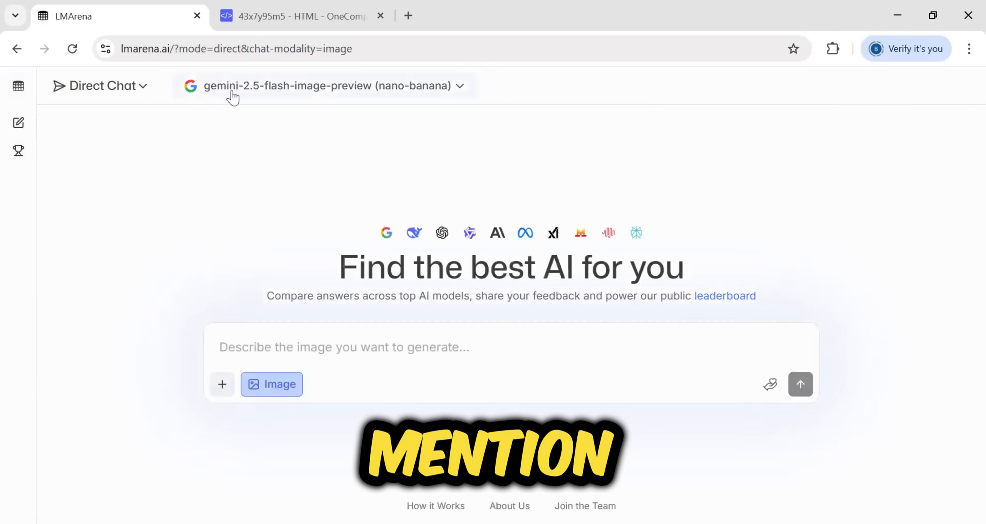
- Switch Direct Chat from image mode to plain text chat with gpt-5-chat as the model
{"action": "left_click", "coordinate": [271, 385]}
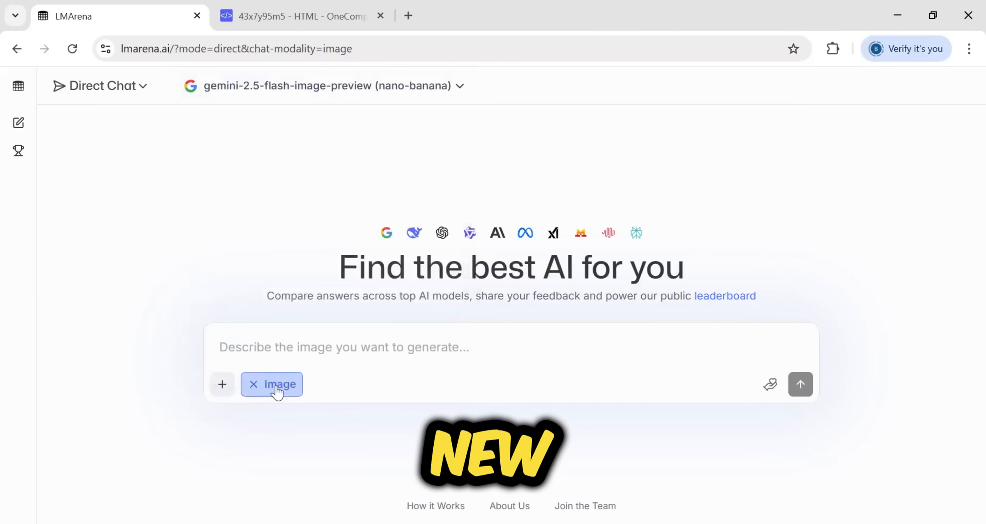
{"action": "left_click", "coordinate": [321, 85]}
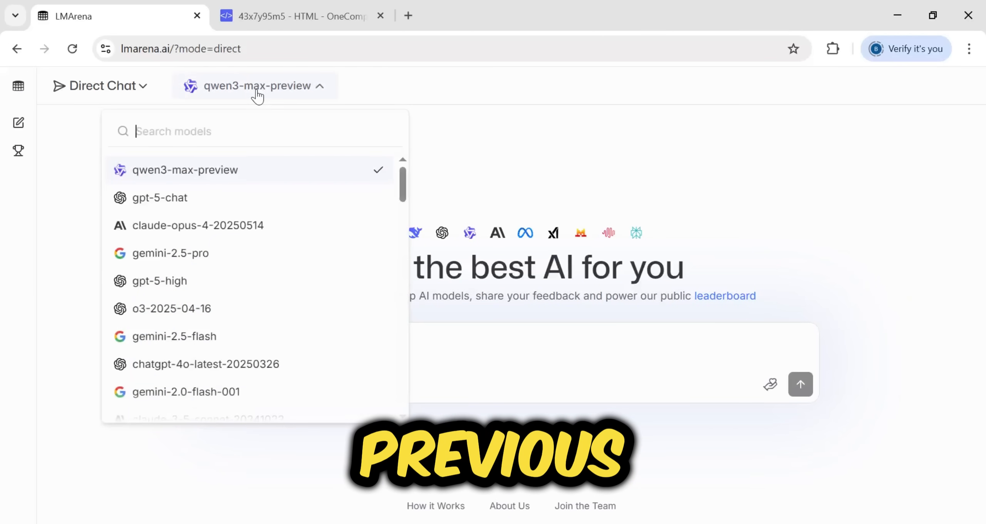
{"action": "left_click", "coordinate": [160, 197]}
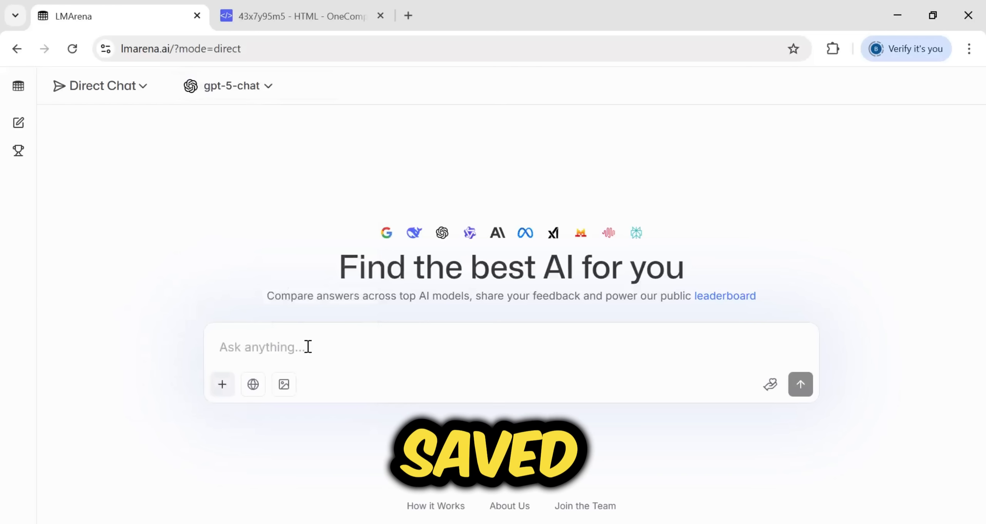
- Draft a request for a short video script on a moral fictional story
{"action": "type", "text": "I have to make"}
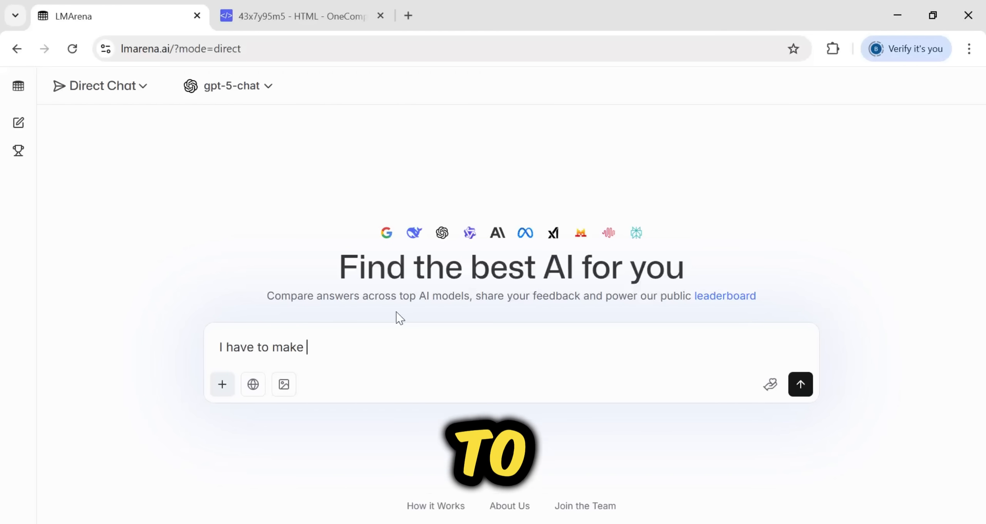
{"action": "type", "text": "an short video on a moral st"}
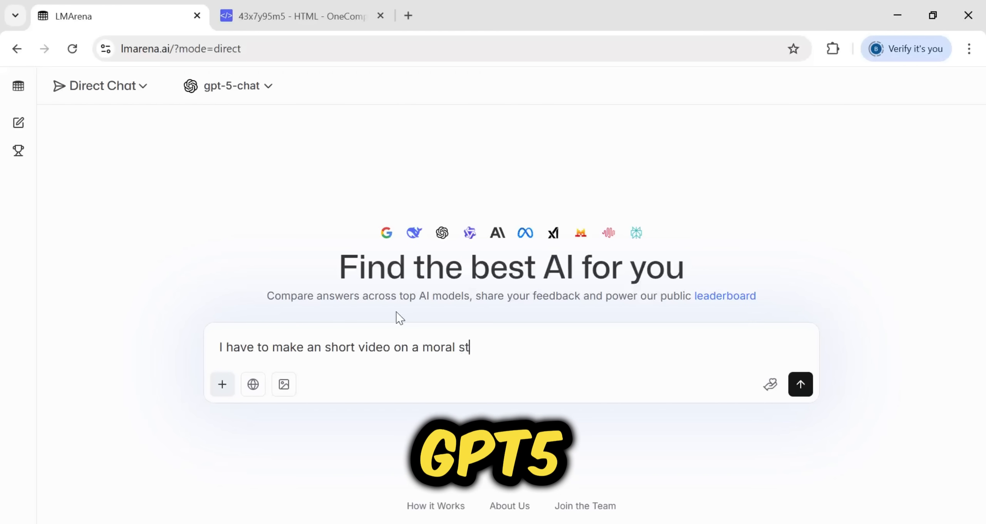
{"action": "type", "text": "fictional s"}
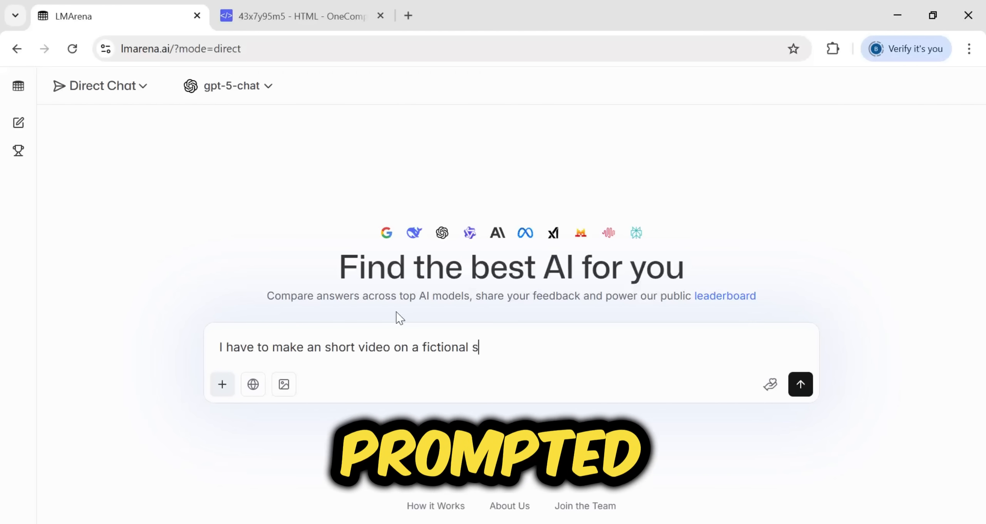
{"action": "type", "text": "tory provide me an script for the story"}
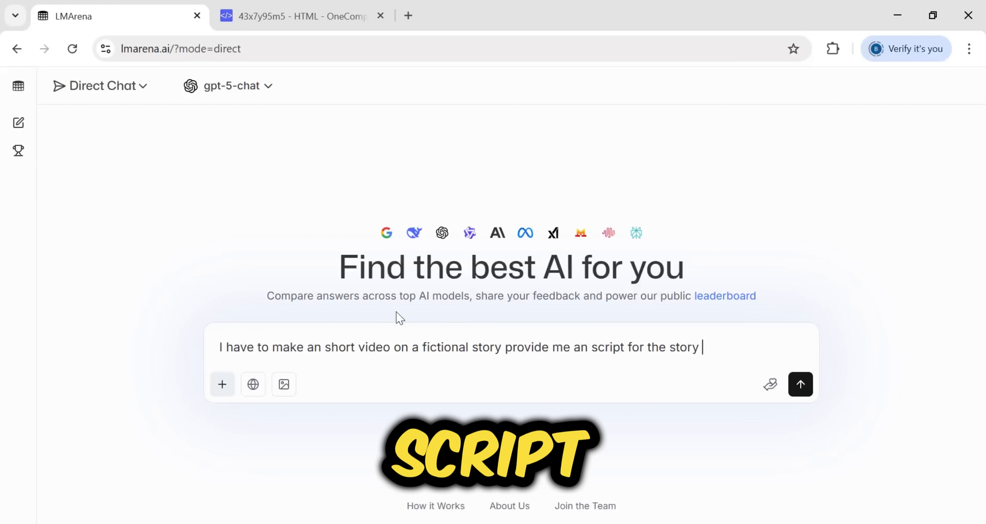
- Send the script request, ask for image generation prompts for every scene, and copy the Image 1 prompt
{"action": "left_click", "coordinate": [800, 385]}
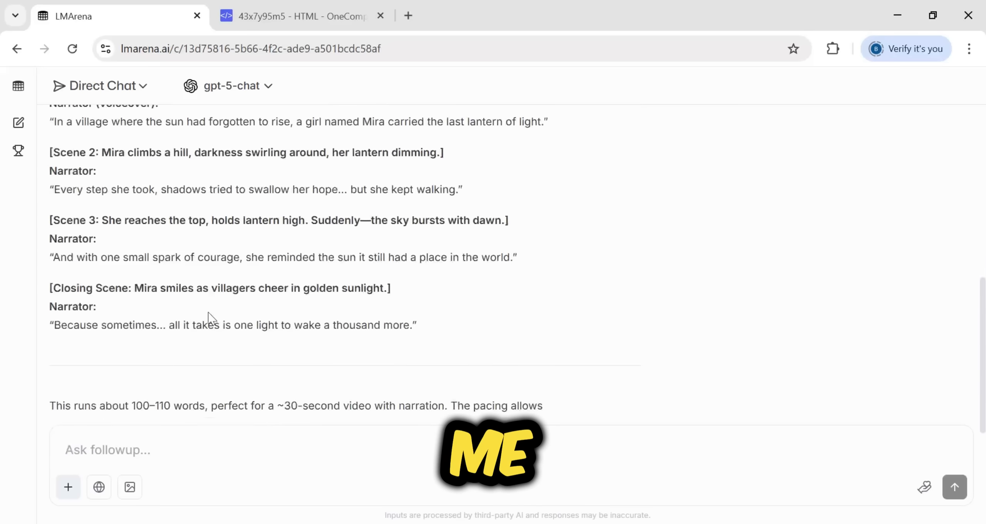
{"action": "type", "text": "now provide me the image genraton prompts for everry"}
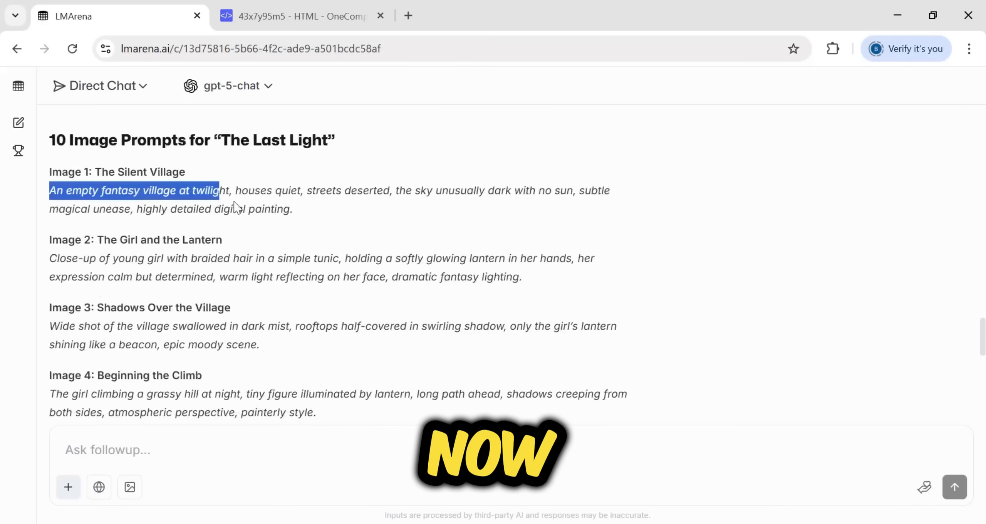
{"action": "left_click_drag", "start_coordinate": [221, 191], "coordinate": [291, 209]}
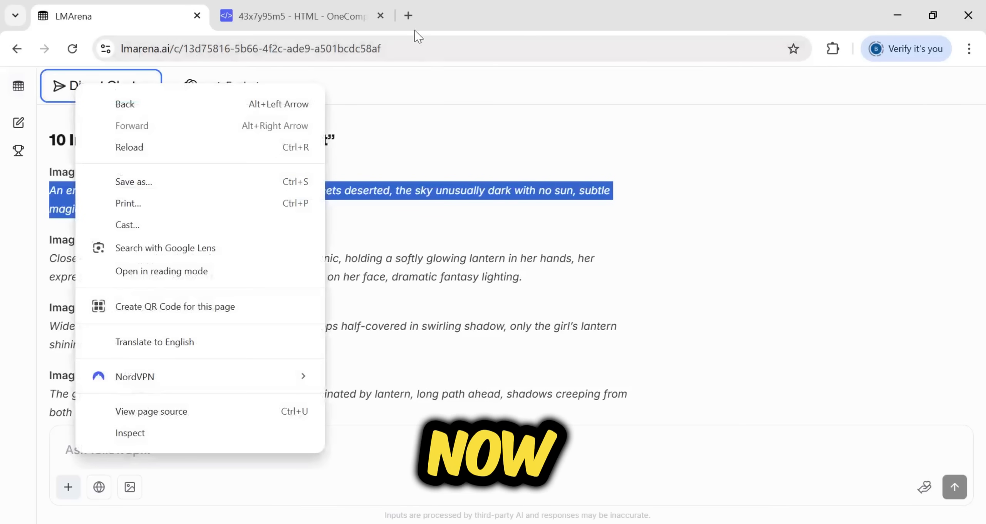
{"action": "type", "text": "ality=image"}
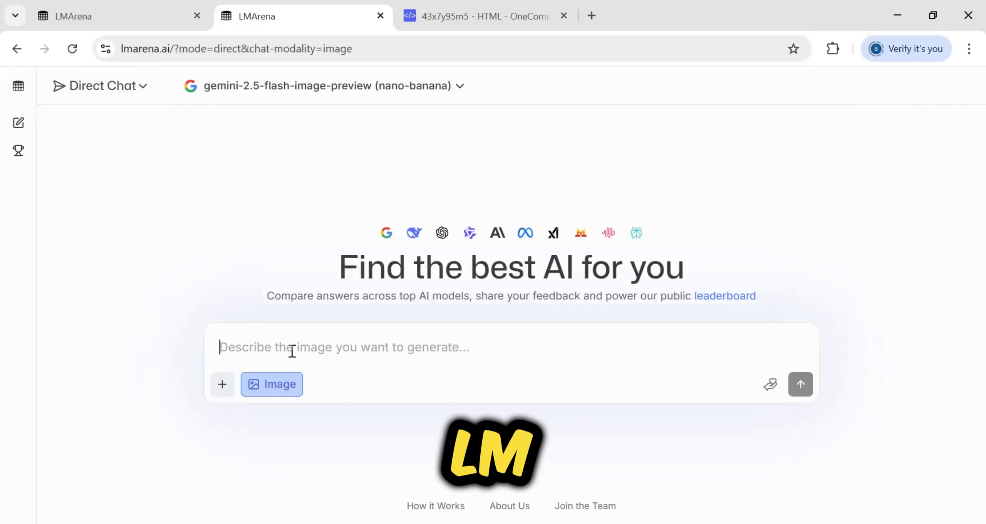
- Generate the empty twilight fantasy village image from the pasted prompt, enlarge it and save it
{"action": "type", "text": "An empty fantasy village at twilight, houses quiet, streets deserted, the sky unusually dark with no sun, subtle magical unease, highly detailed digital painting."}
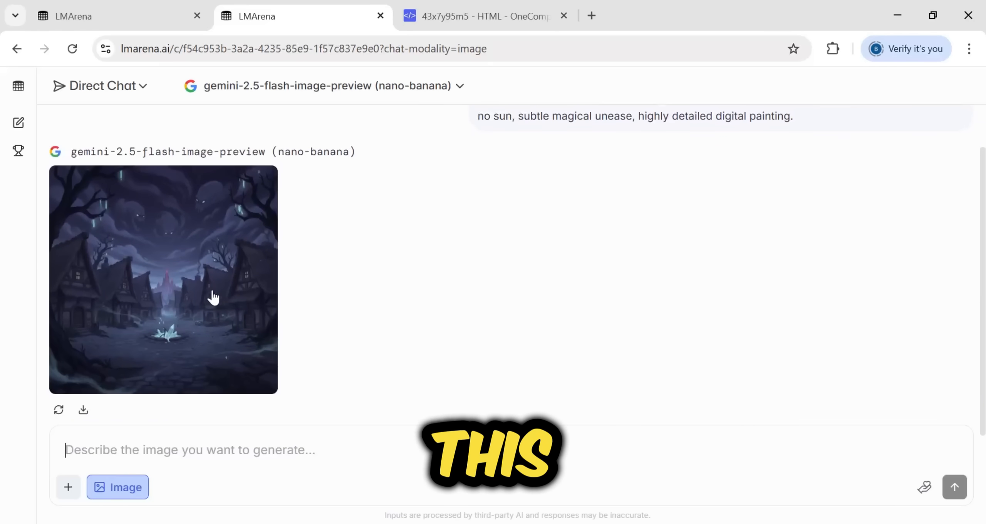
{"action": "left_click", "coordinate": [163, 279]}
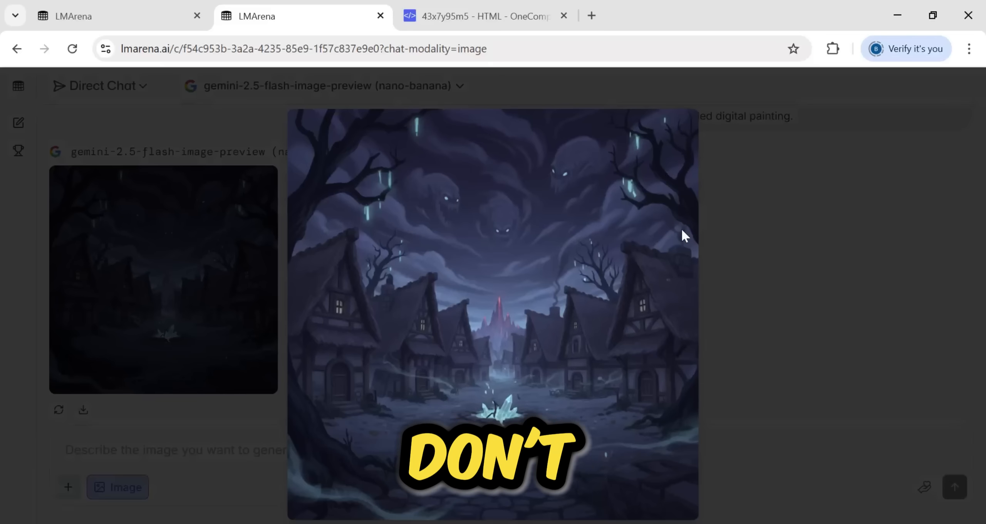
{"action": "right_click", "coordinate": [162, 279]}
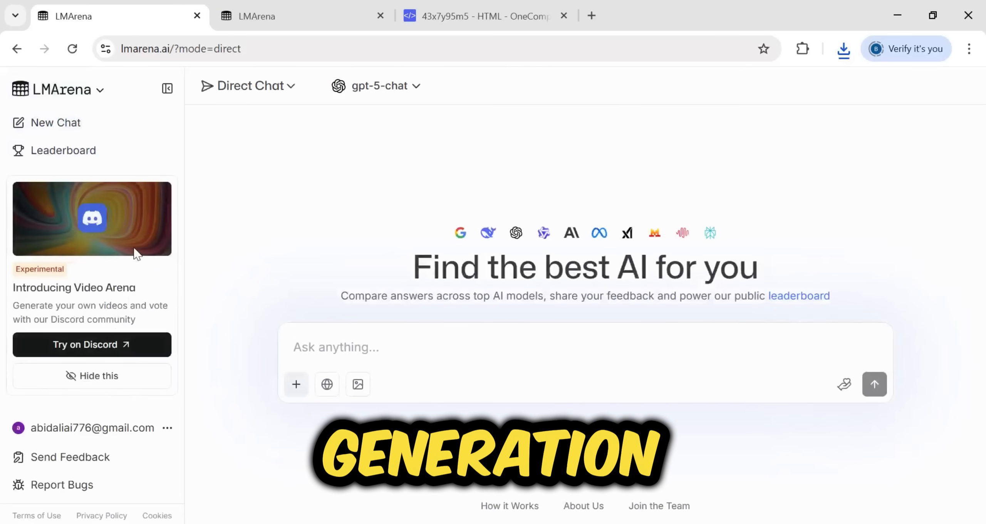
- Go to the LMArena server in Discord and enter the #video-arena-1 channel under Video Arena
{"action": "left_click", "coordinate": [92, 345]}
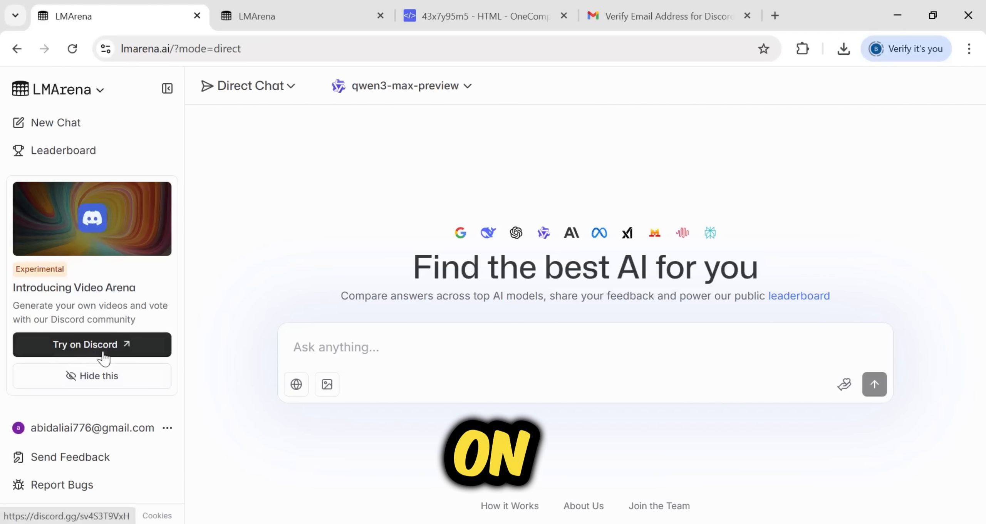
{"action": "left_click", "coordinate": [90, 344]}
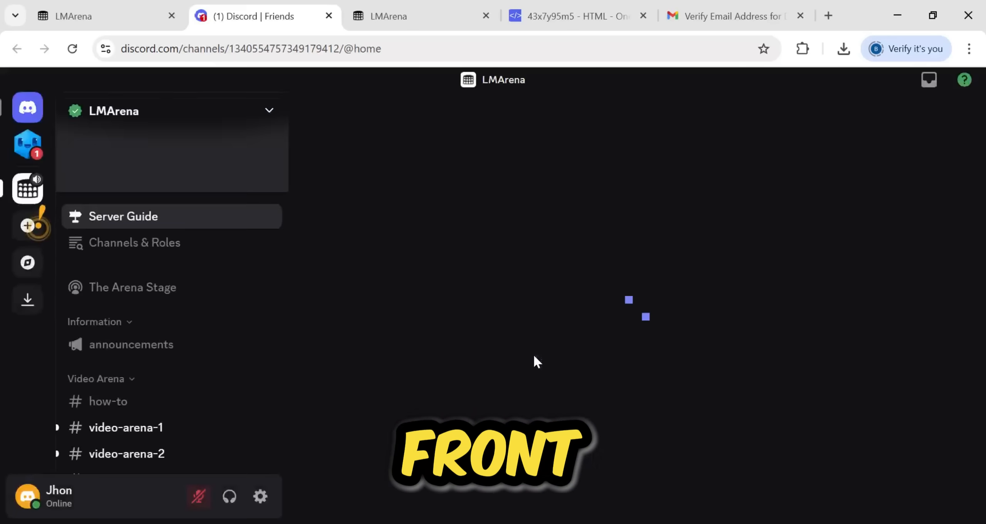
{"action": "left_click", "coordinate": [123, 216]}
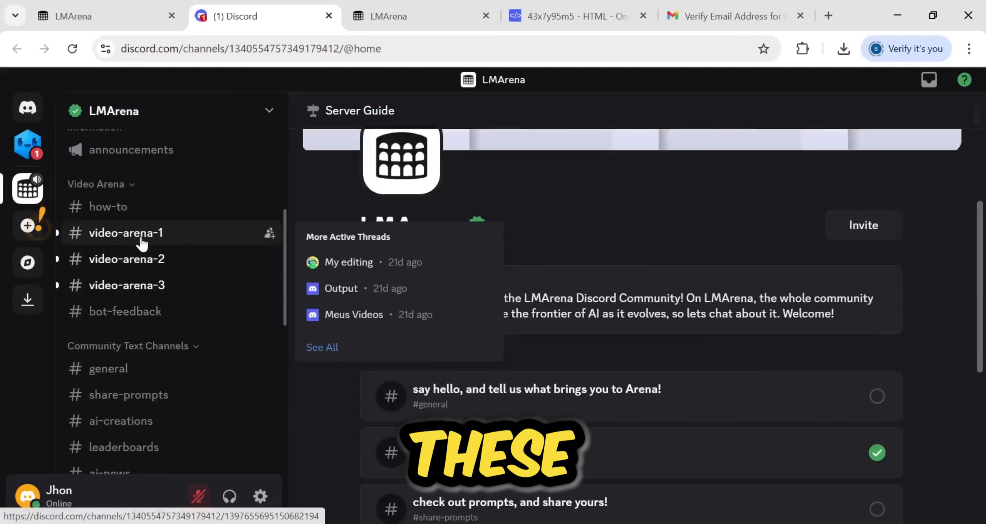
{"action": "left_click", "coordinate": [126, 233]}
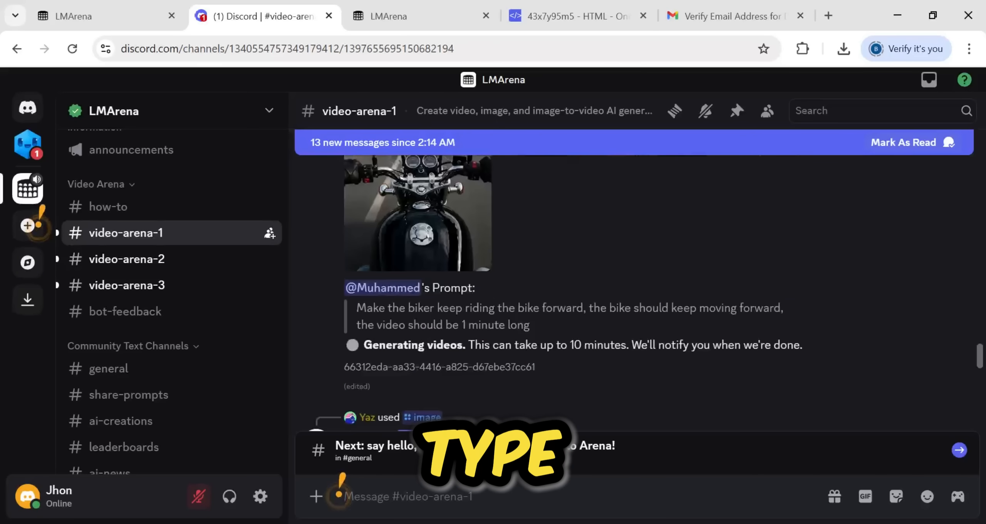
- Submit a /video prompt of a bear in a river eating a still-alive fish and agree to the bot's terms
{"action": "type", "text": "/"}
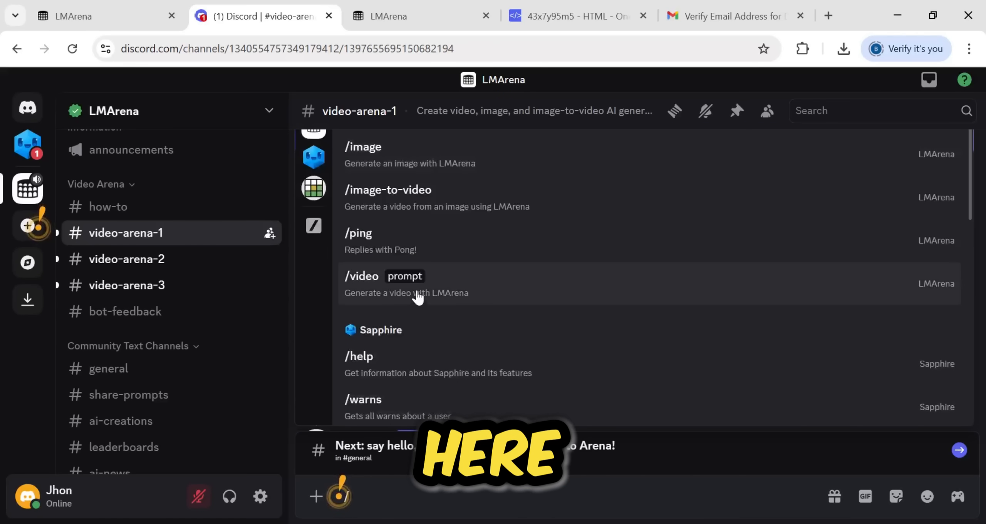
{"action": "left_click", "coordinate": [362, 276]}
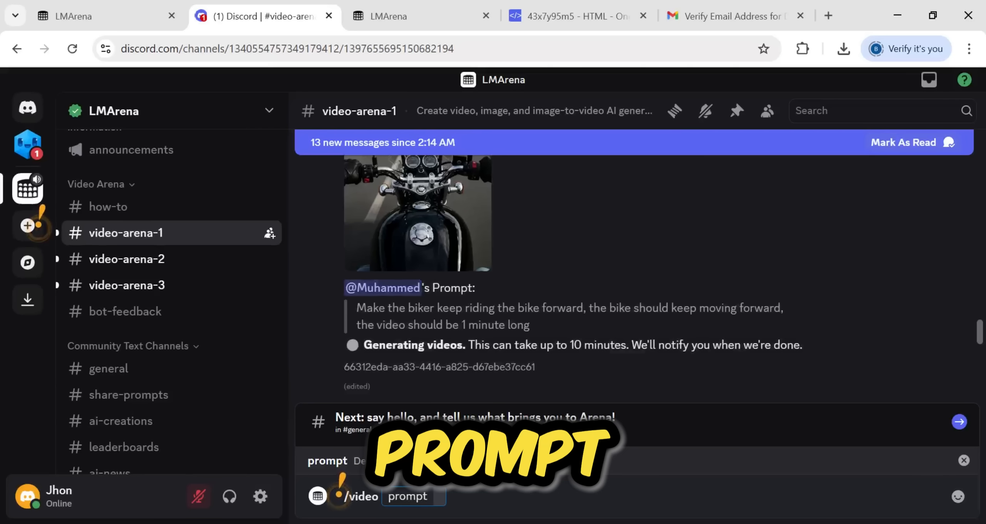
{"action": "type", "text": "a bear in a river eating an fish while the fish is still alive an"}
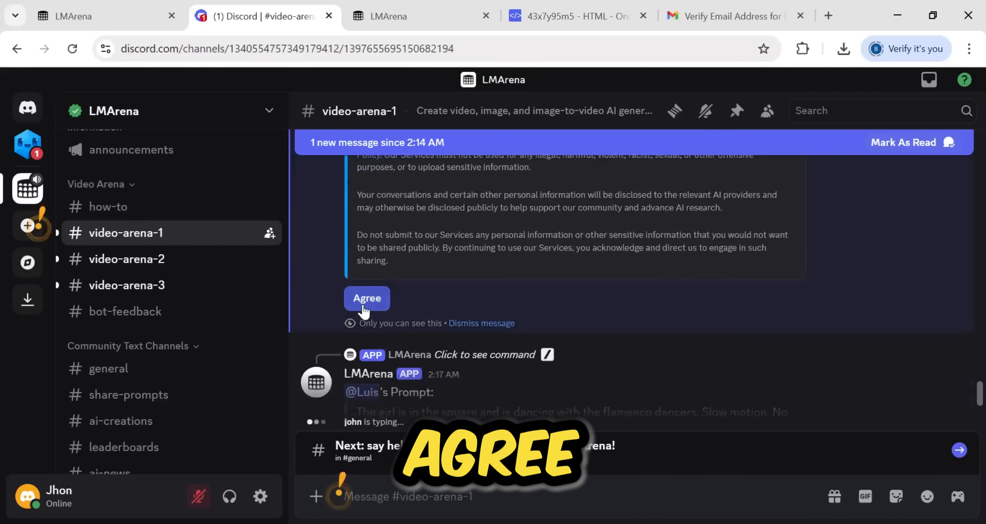
{"action": "left_click", "coordinate": [367, 298]}
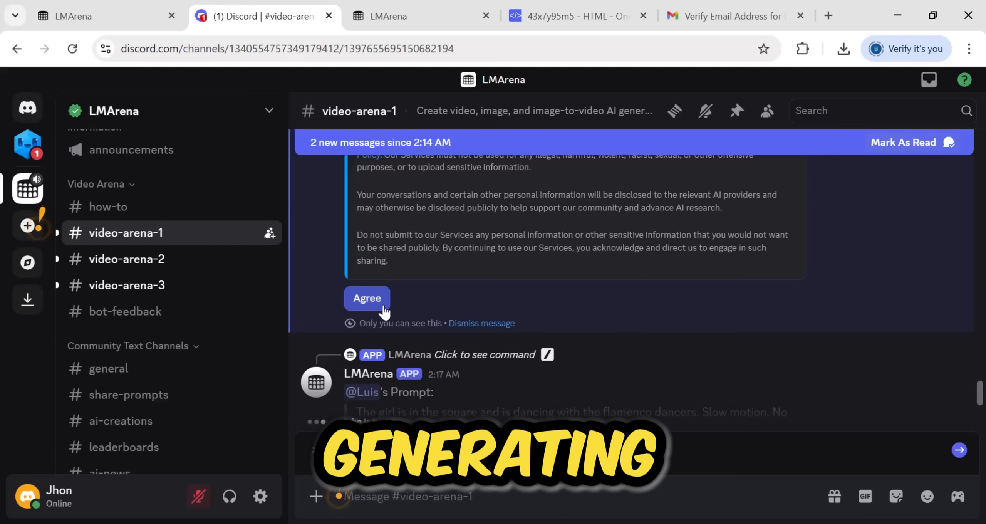
{"action": "left_click", "coordinate": [367, 299]}
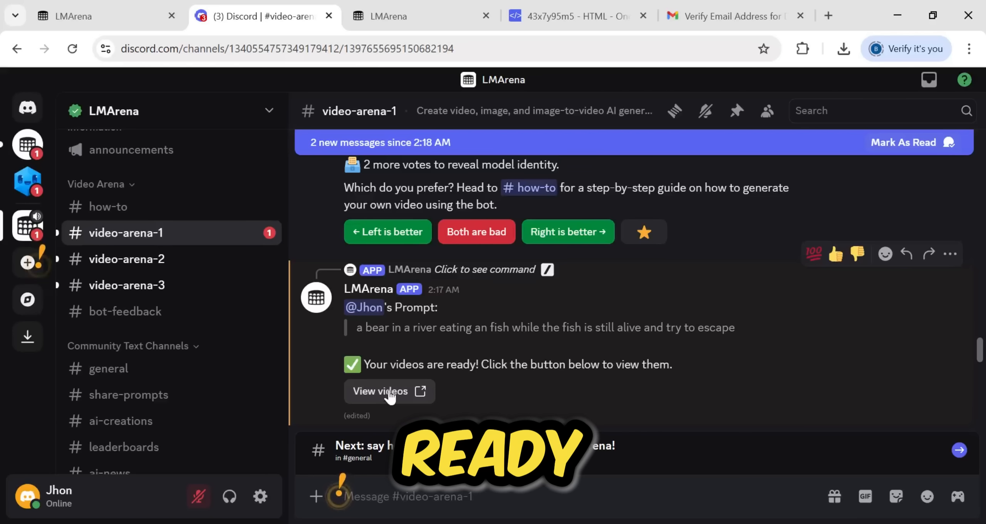
- View the finished bear videos, play and pause one in full view, then return to the channel
{"action": "left_click", "coordinate": [379, 391]}
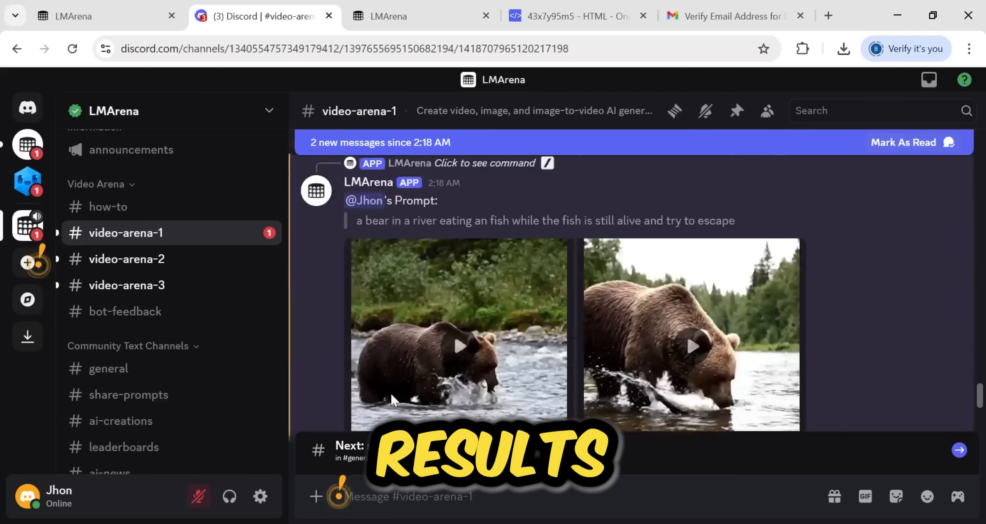
{"action": "left_click", "coordinate": [459, 334]}
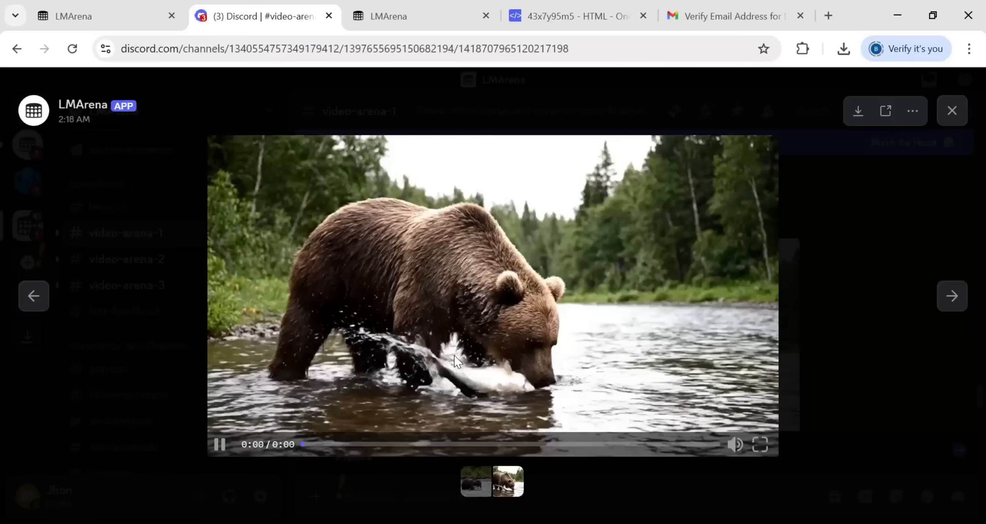
{"action": "left_click", "coordinate": [220, 444]}
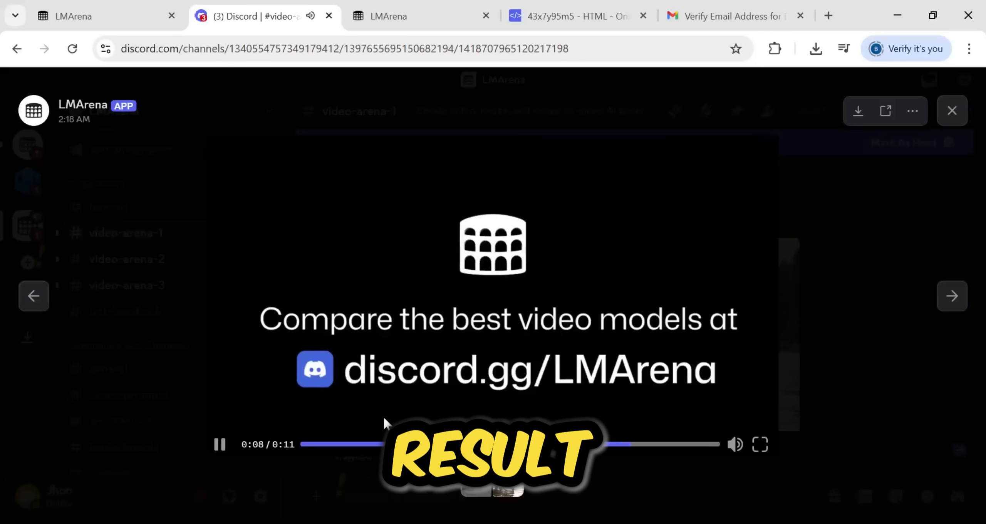
{"action": "left_click", "coordinate": [220, 444]}
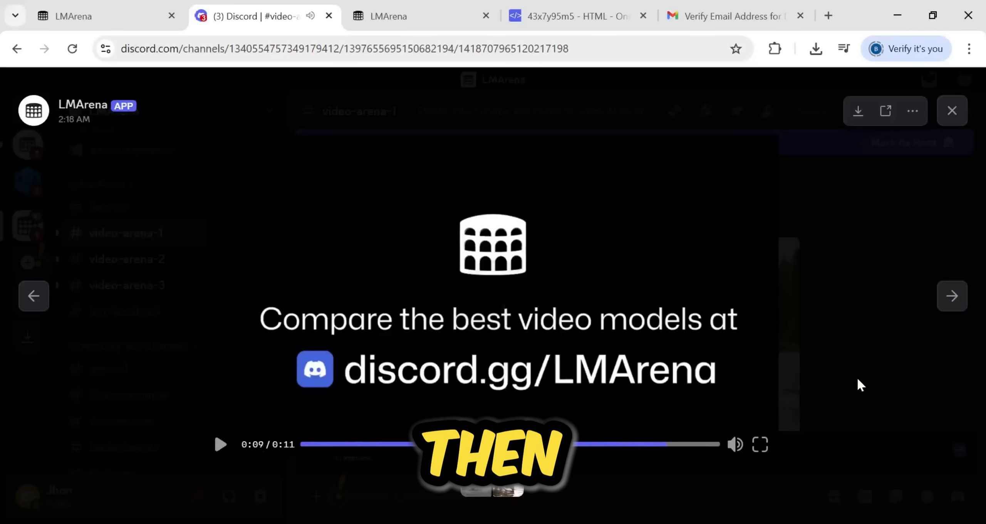
{"action": "left_click", "coordinate": [951, 111]}
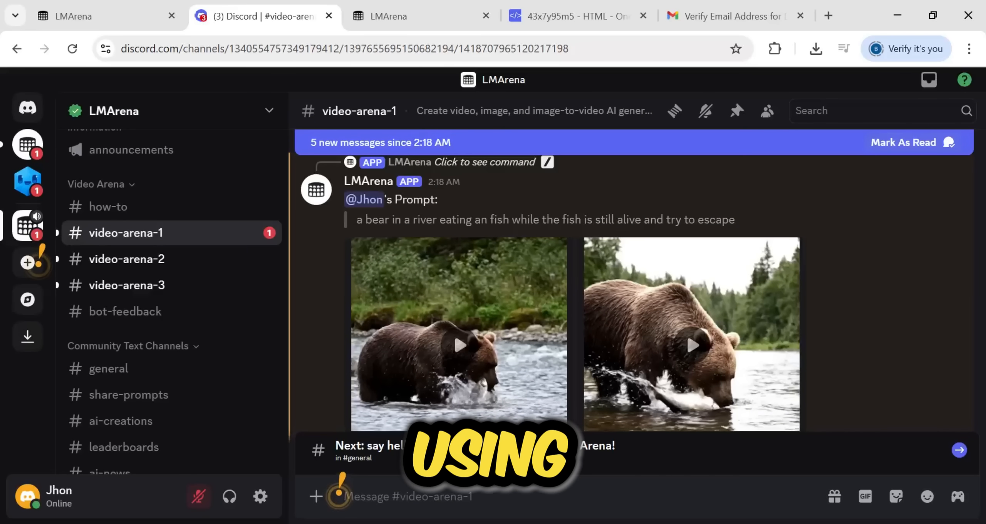
{"action": "scroll", "scroll_direction": "down", "scroll_amount": 3}
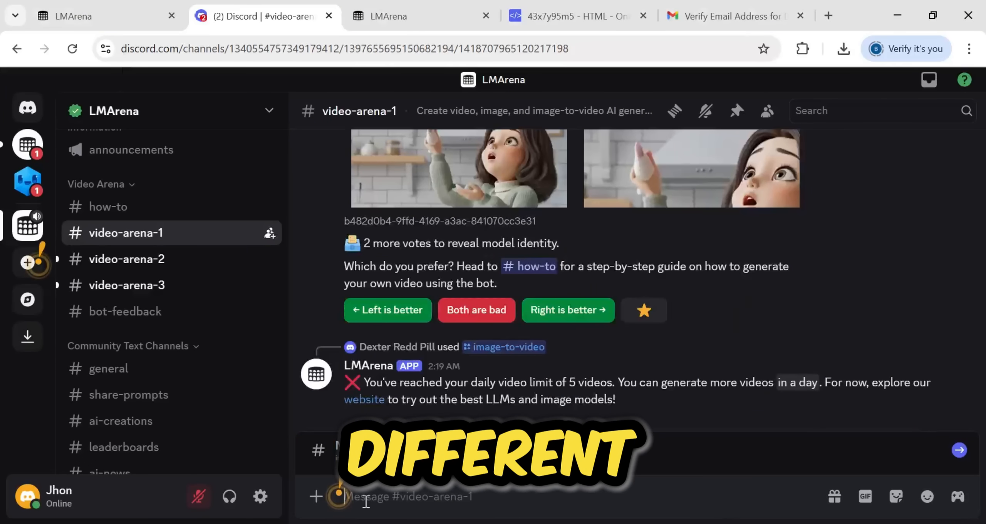
- Run /image-to-video on the spooky village image with a pan-zoom prompt and view both resulting videos
{"action": "type", "text": "/"}
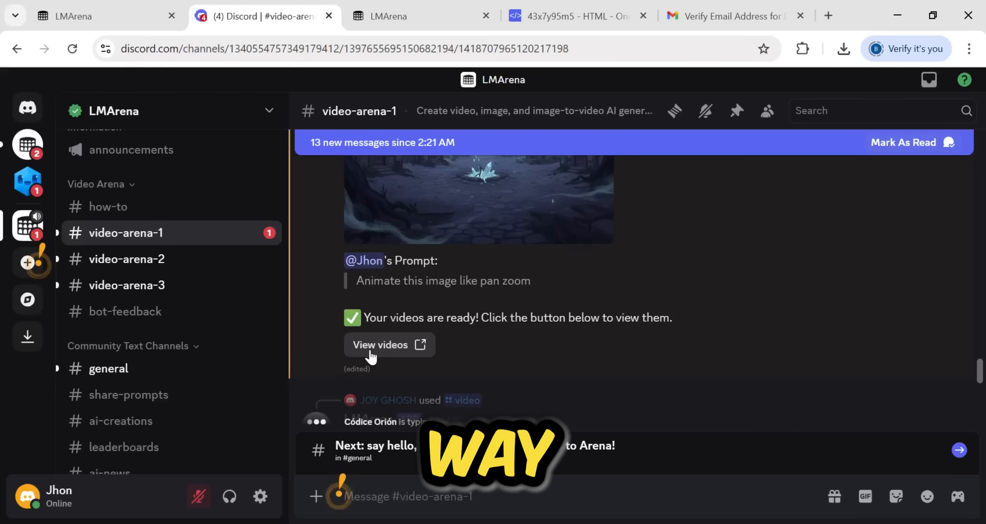
{"action": "left_click", "coordinate": [380, 344]}
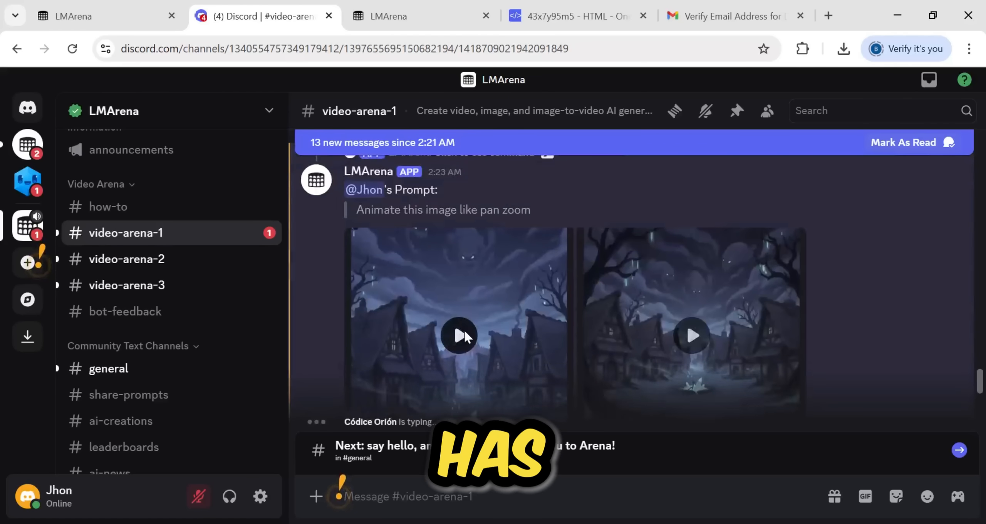
{"action": "left_click", "coordinate": [459, 335]}
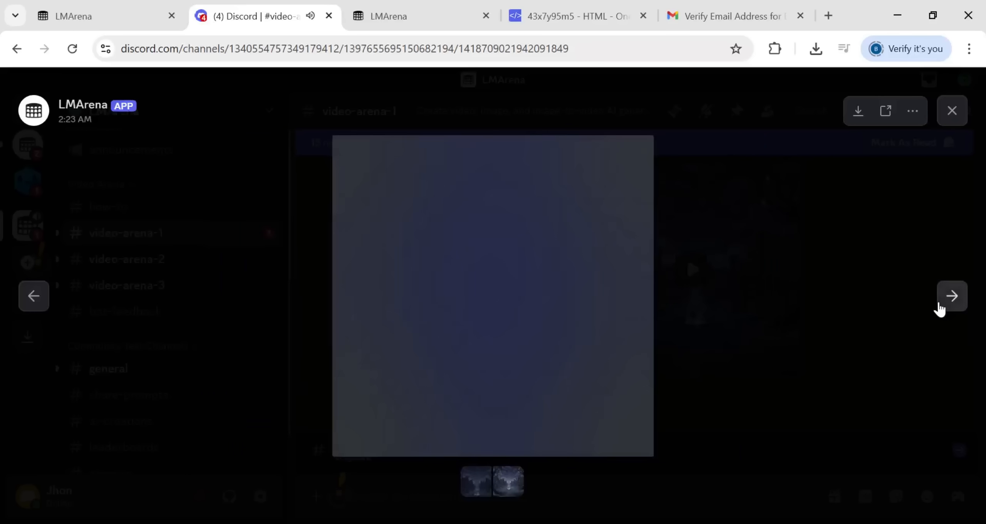
{"action": "left_click", "coordinate": [493, 296]}
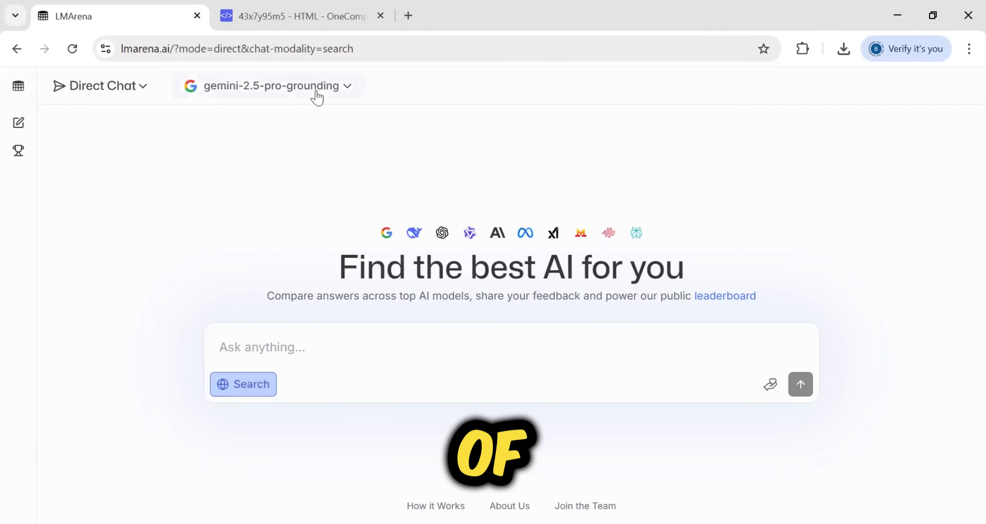
- Set the search model to ppl-sonar-pro-high and send the question on last week's top 10 crypto news
{"action": "left_click", "coordinate": [272, 86]}
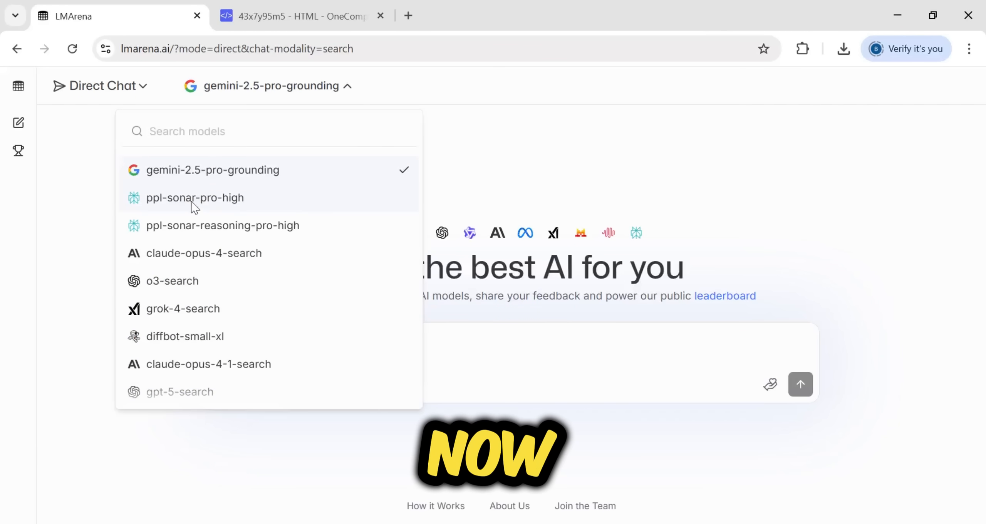
{"action": "left_click", "coordinate": [194, 197]}
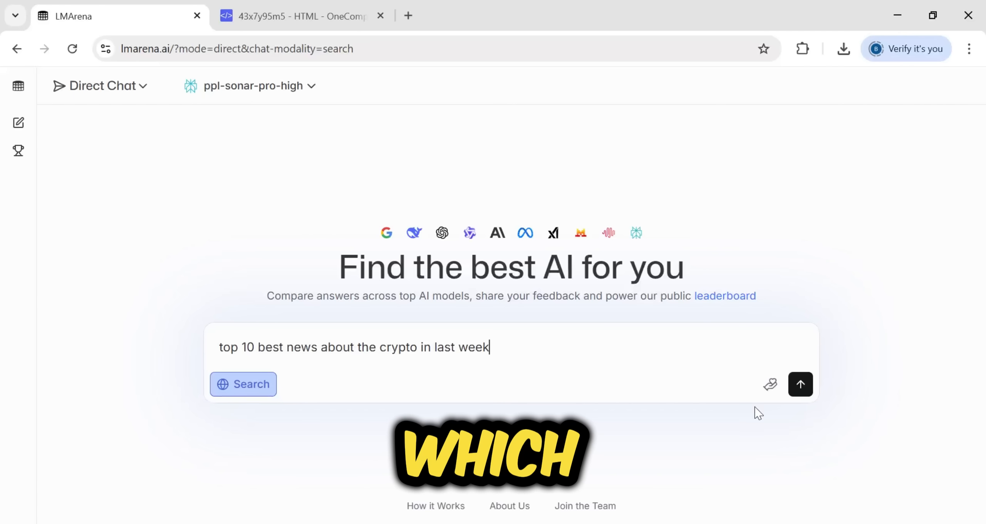
{"action": "left_click", "coordinate": [800, 385]}
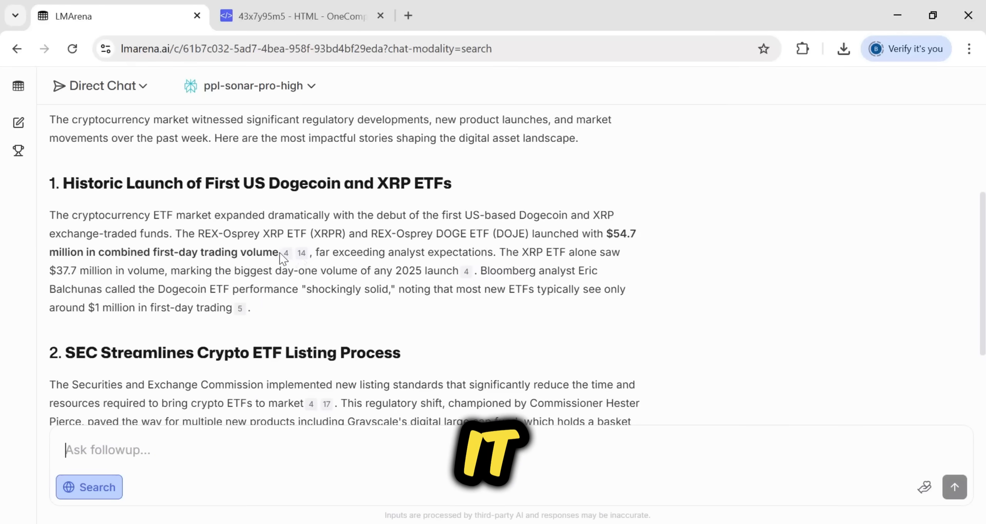
- Read through the crypto news answer and its Sources list, then start a new chat
{"action": "scroll", "scroll_direction": "down", "scroll_amount": 3}
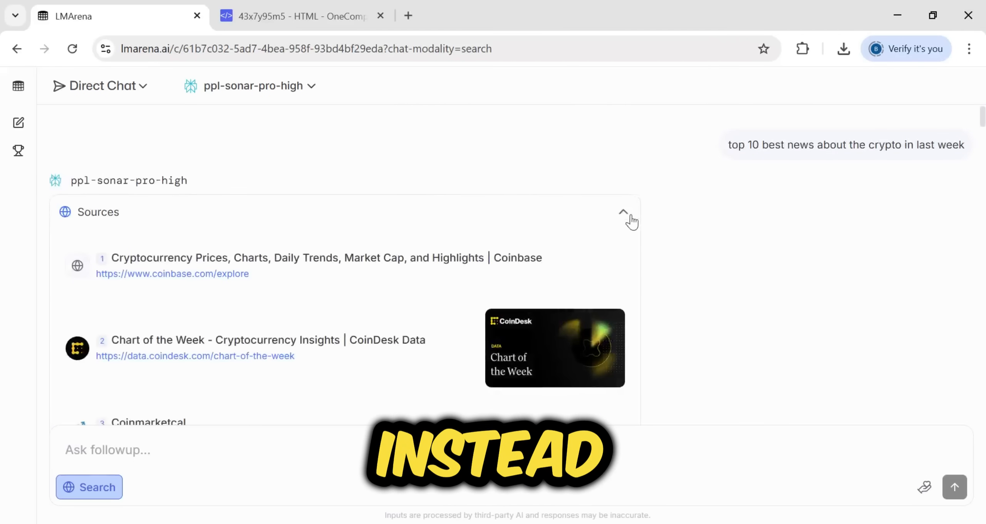
{"action": "scroll", "scroll_direction": "down", "scroll_amount": 3}
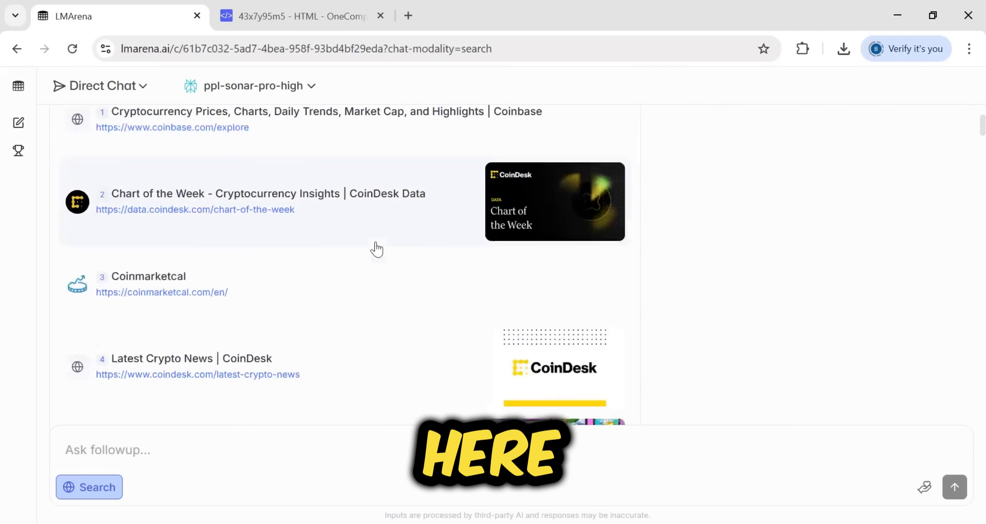
{"action": "scroll", "scroll_direction": "down", "scroll_amount": 3}
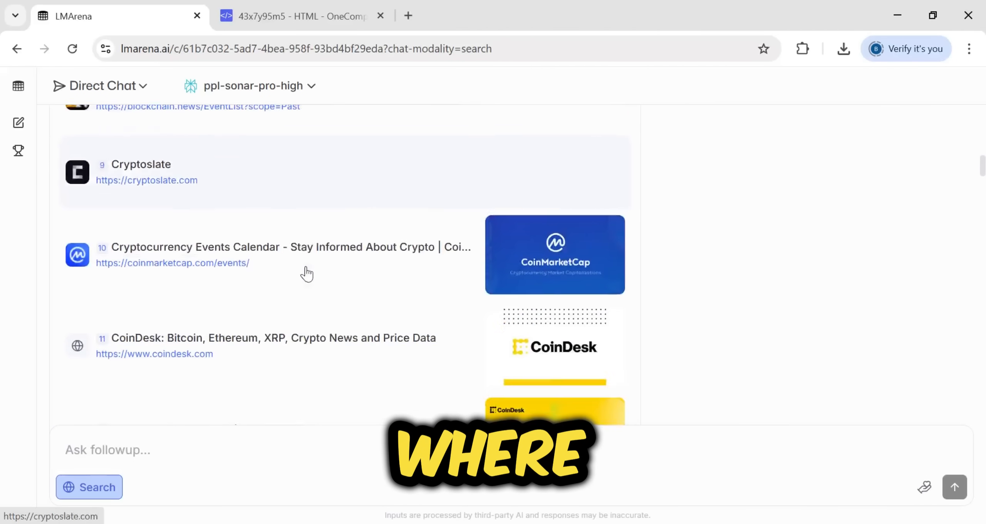
{"action": "scroll", "scroll_direction": "down", "scroll_amount": 3}
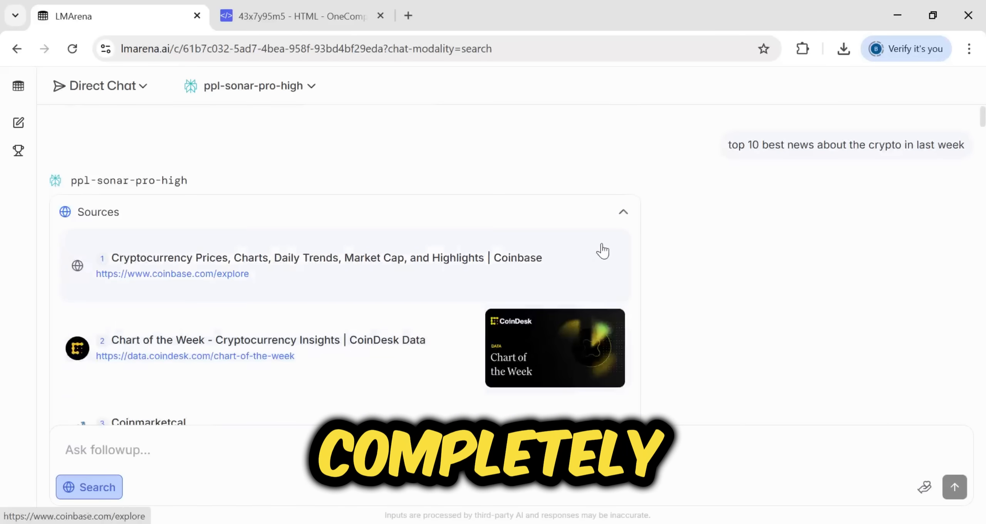
{"action": "left_click", "coordinate": [623, 211]}
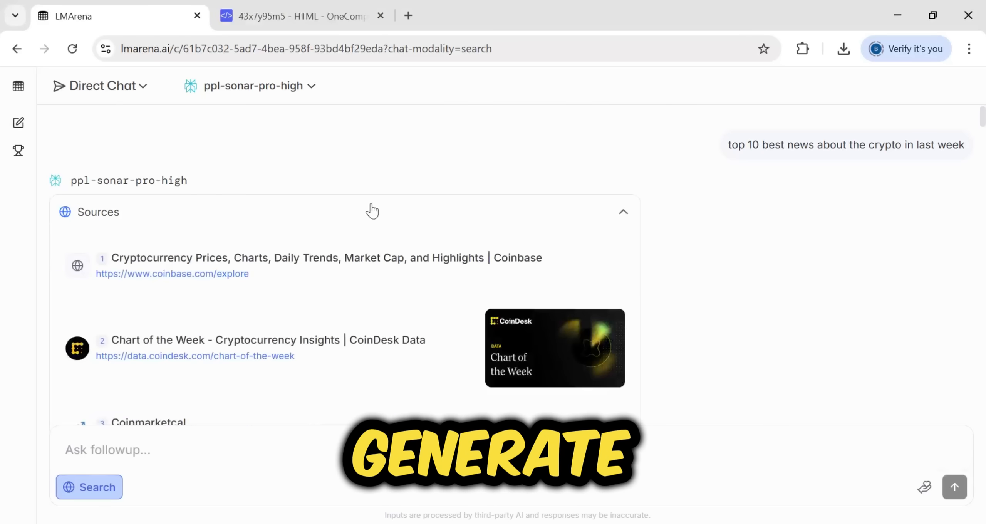
{"action": "left_click", "coordinate": [19, 123]}
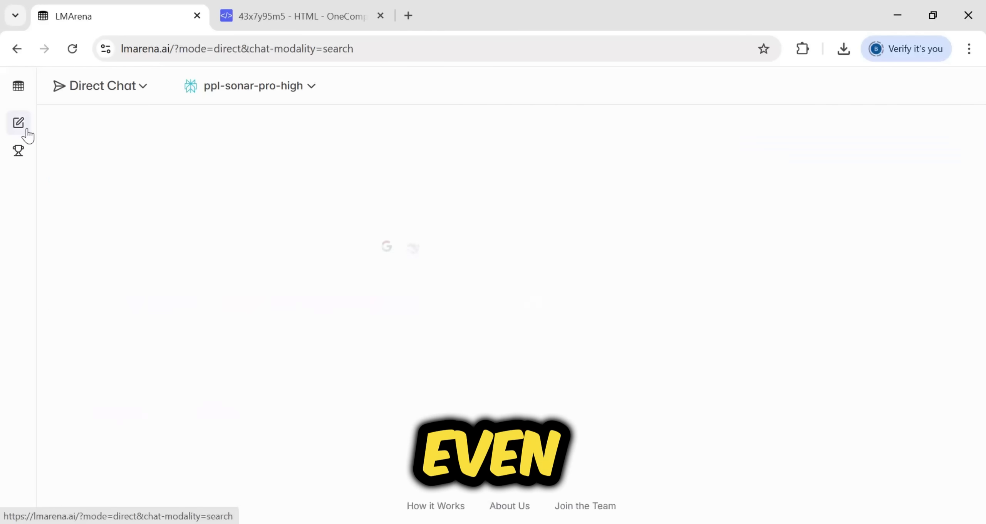
- Return to Discord and watch the pan-zoom village animations, advancing to the second one
{"action": "left_click", "coordinate": [263, 15]}
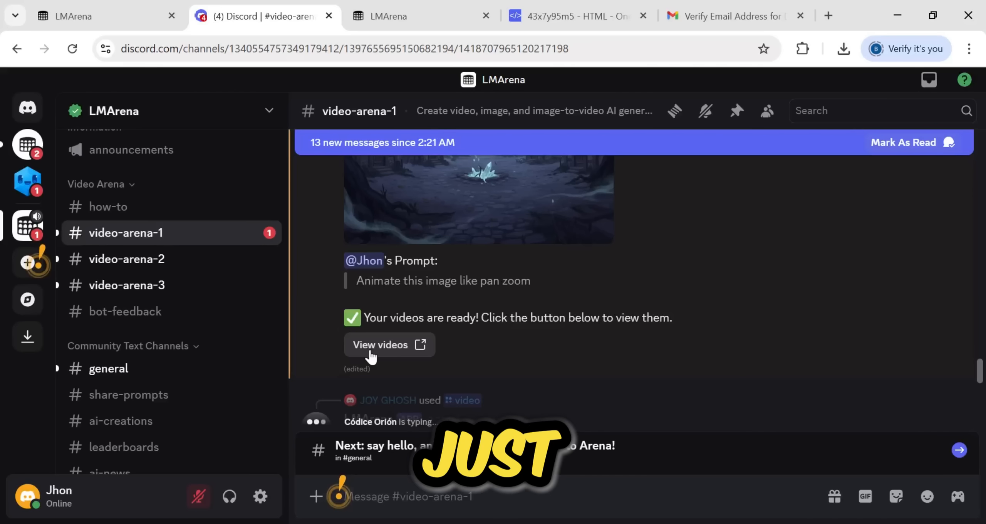
{"action": "left_click", "coordinate": [383, 345]}
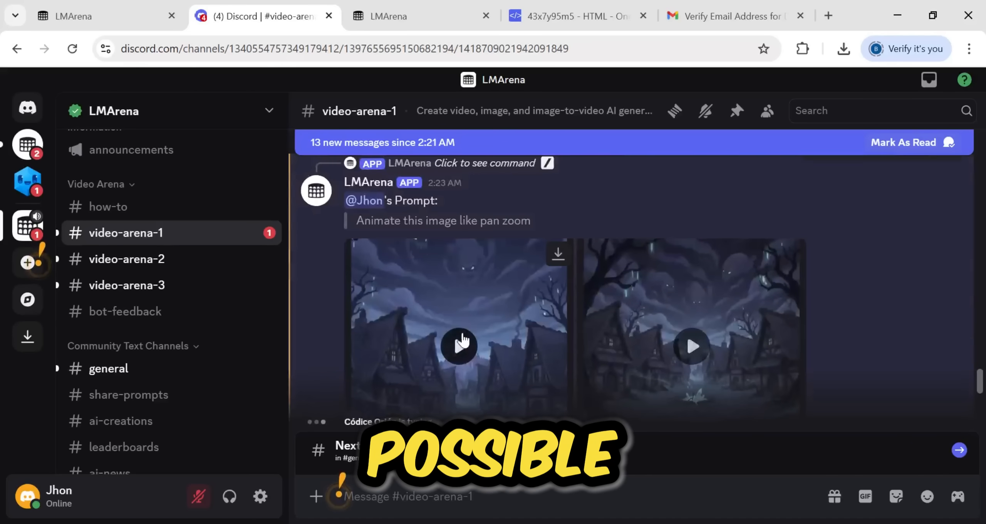
{"action": "left_click", "coordinate": [459, 346]}
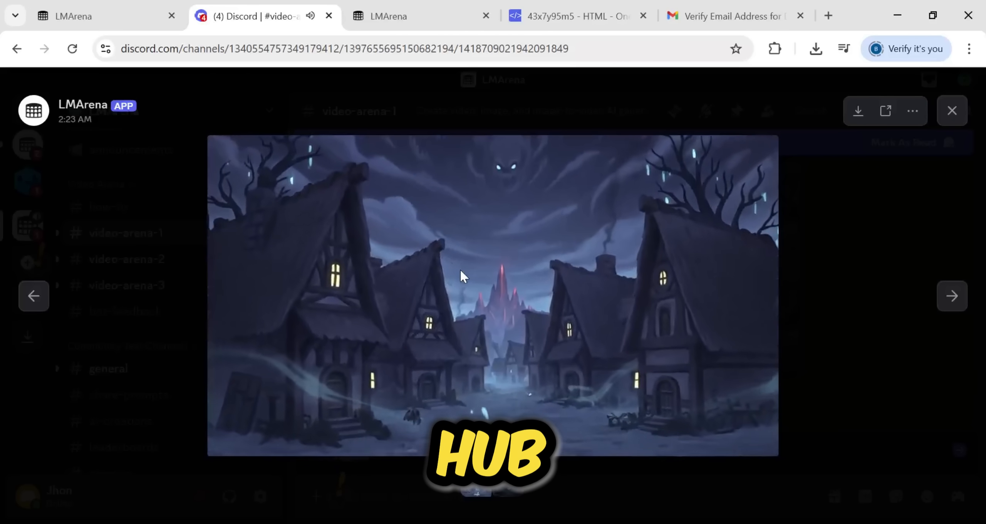
{"action": "left_click", "coordinate": [951, 296]}
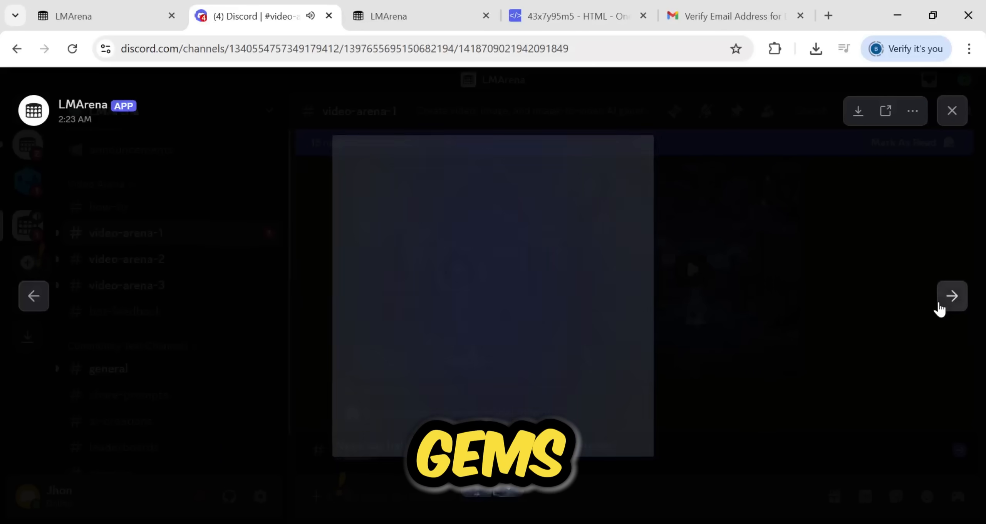